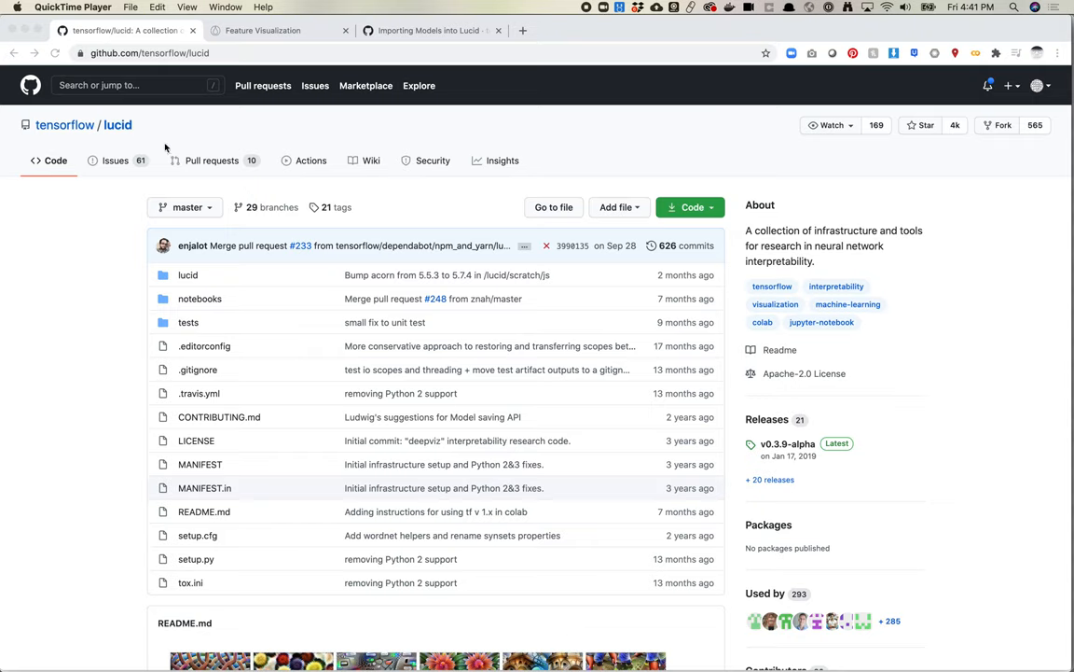
mouse_move(161, 138)
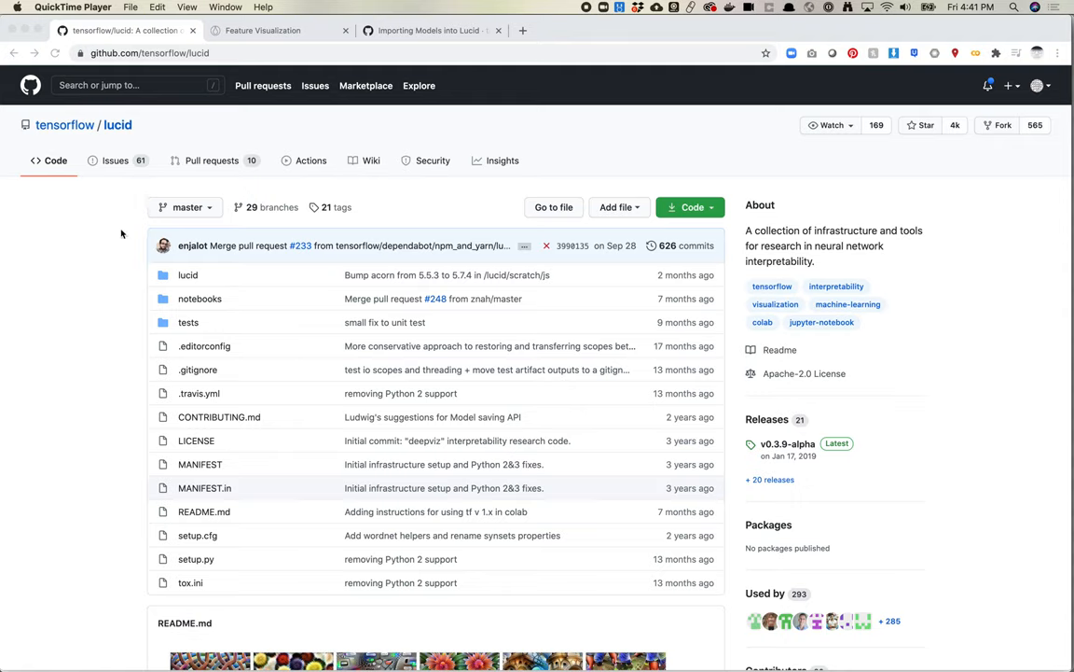
mouse_move(119, 250)
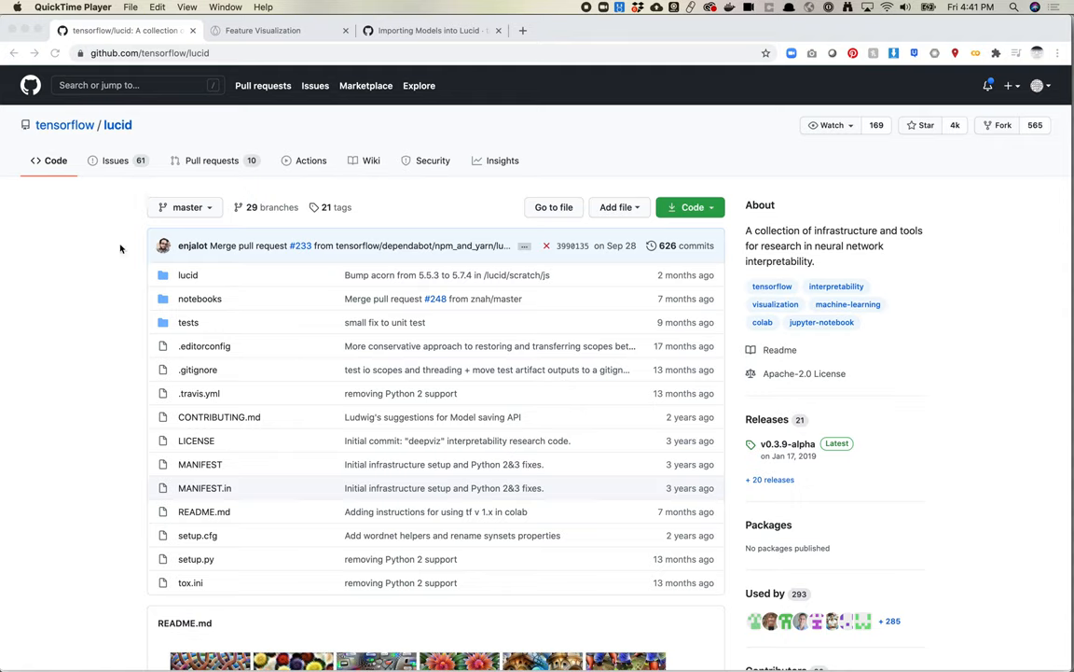
mouse_move(119, 257)
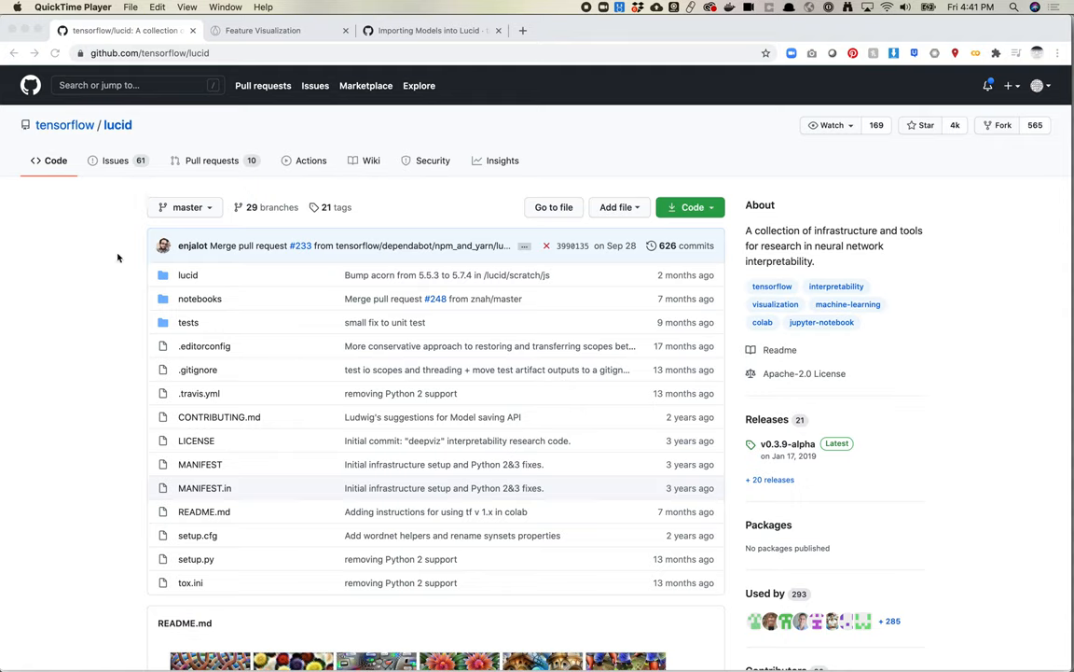
Step: Scroll the tensorflow/lucid README through its intro, starter links and tutorial notebook lists
scroll("down", 3)
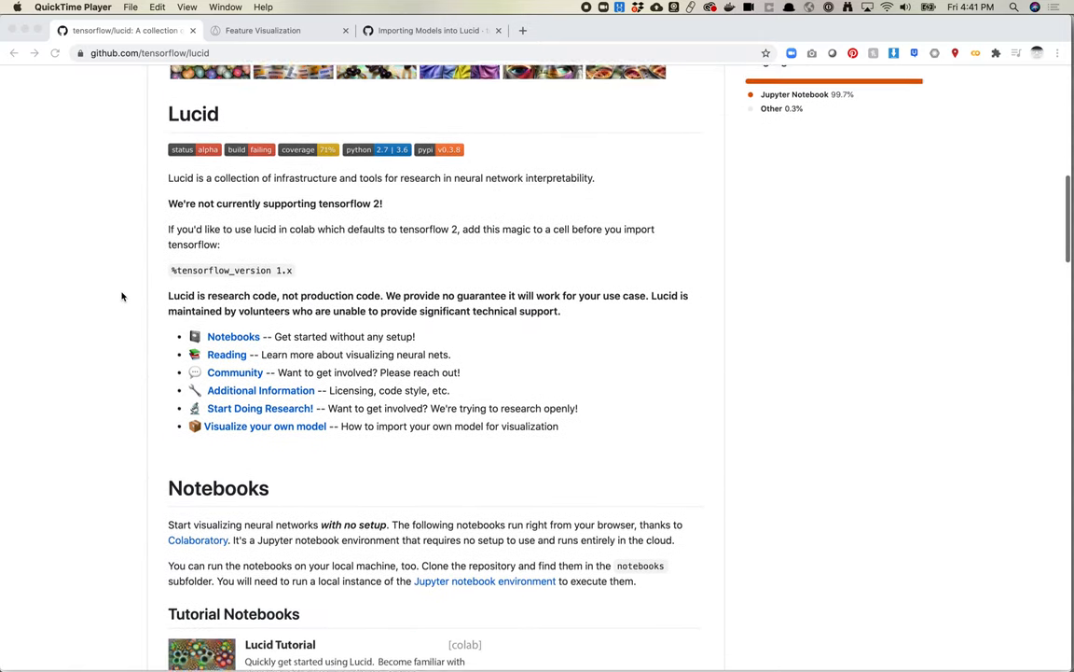
scroll("down", 3)
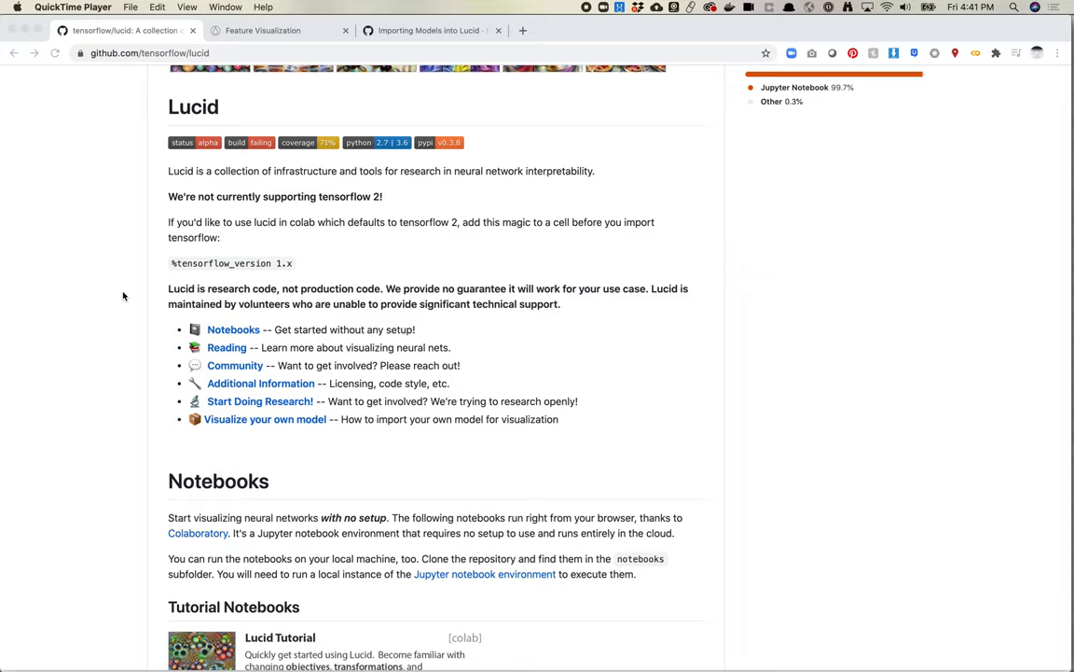
mouse_move(231, 336)
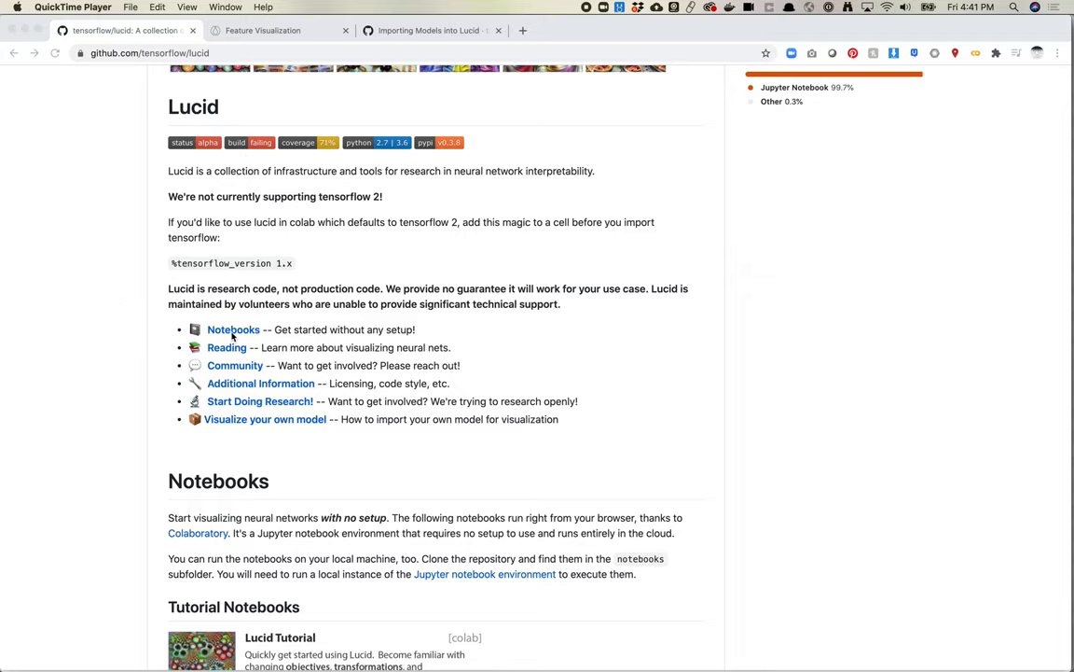
scroll("down", 3)
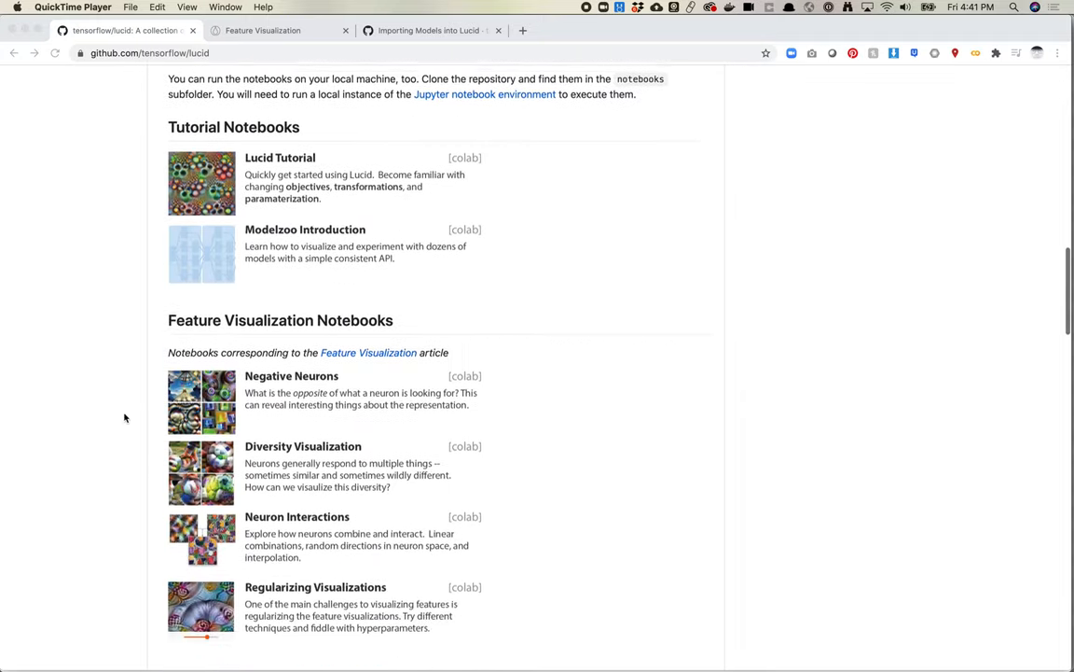
scroll("down", 3)
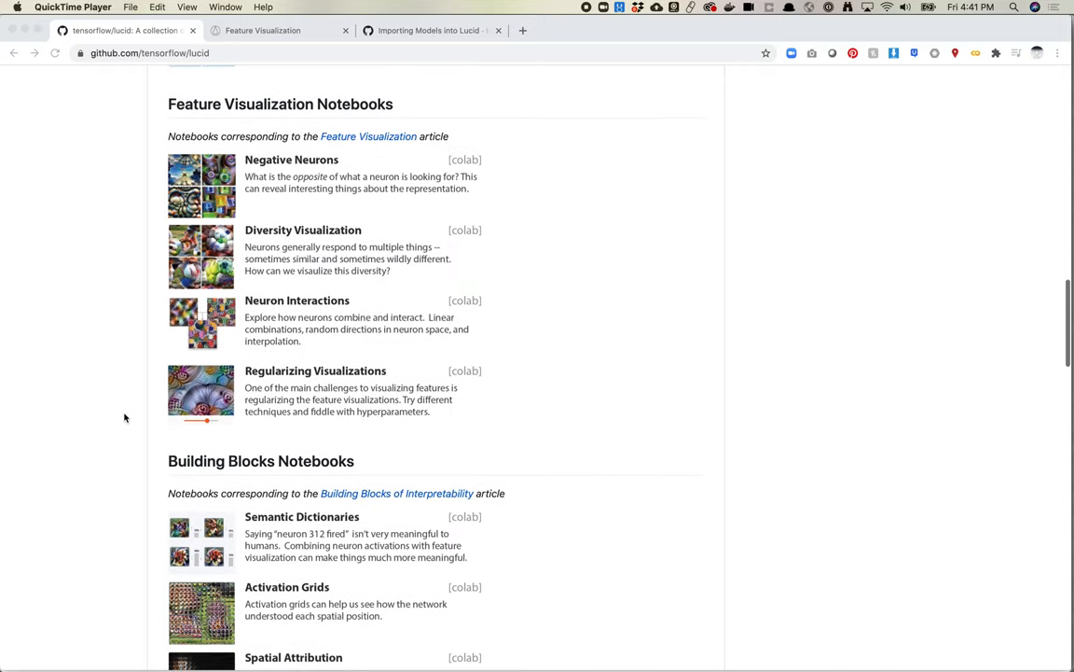
scroll("up", 3)
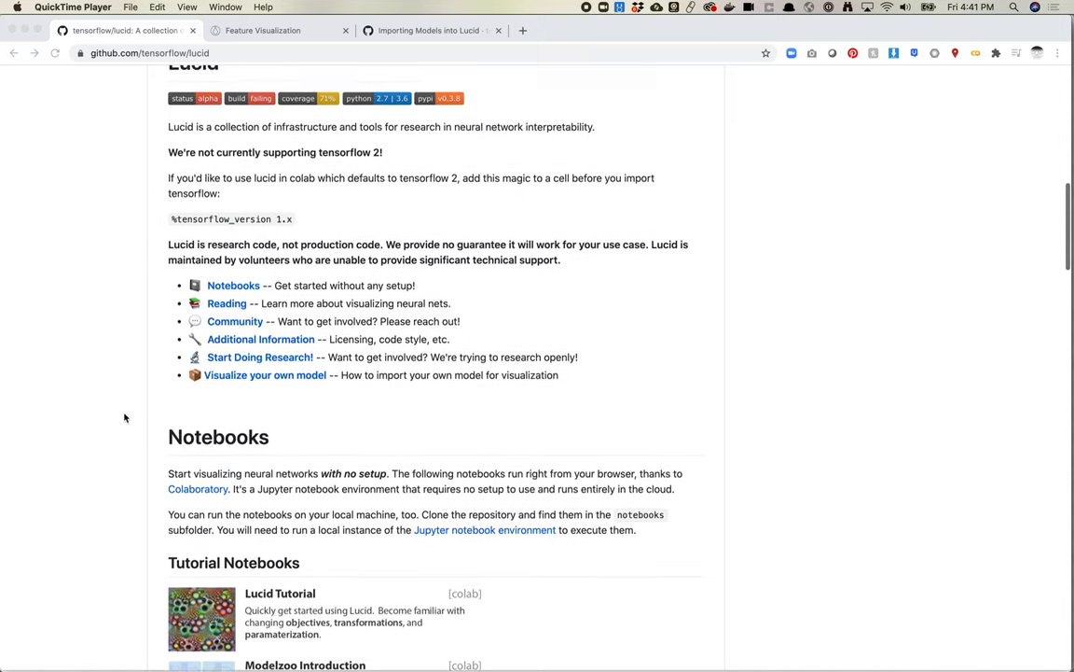
scroll("down", 3)
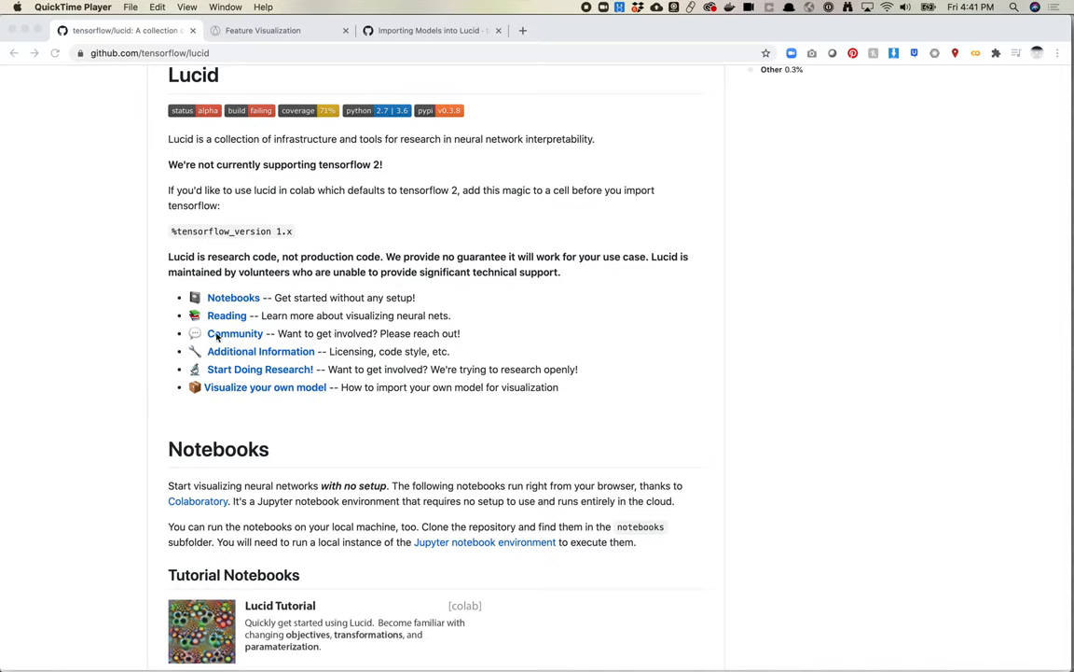
mouse_move(222, 317)
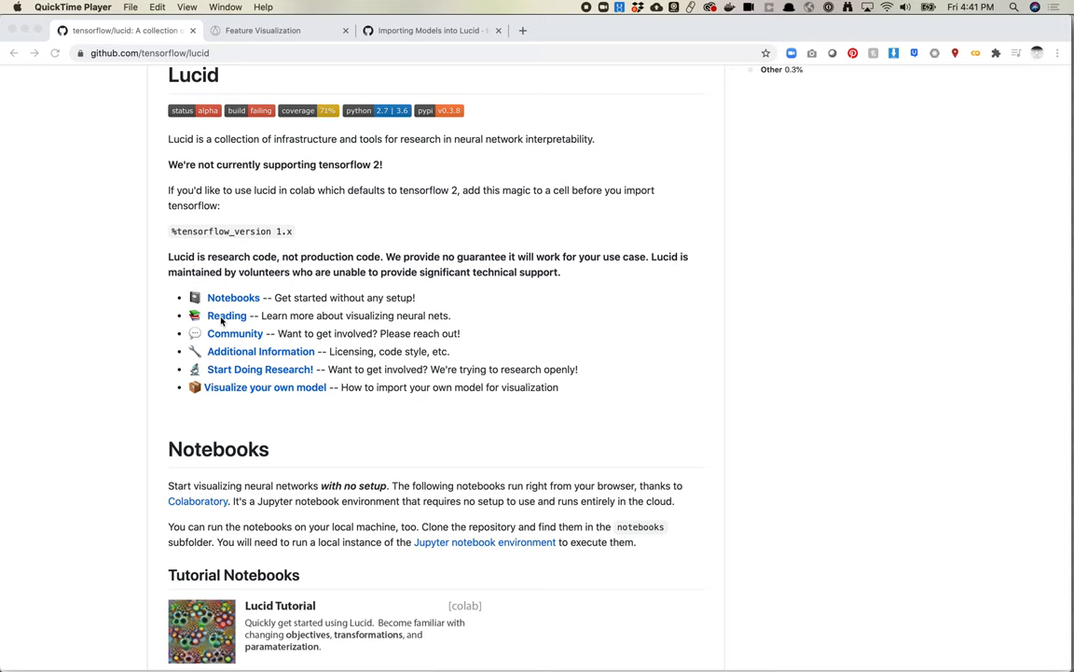
mouse_move(261, 30)
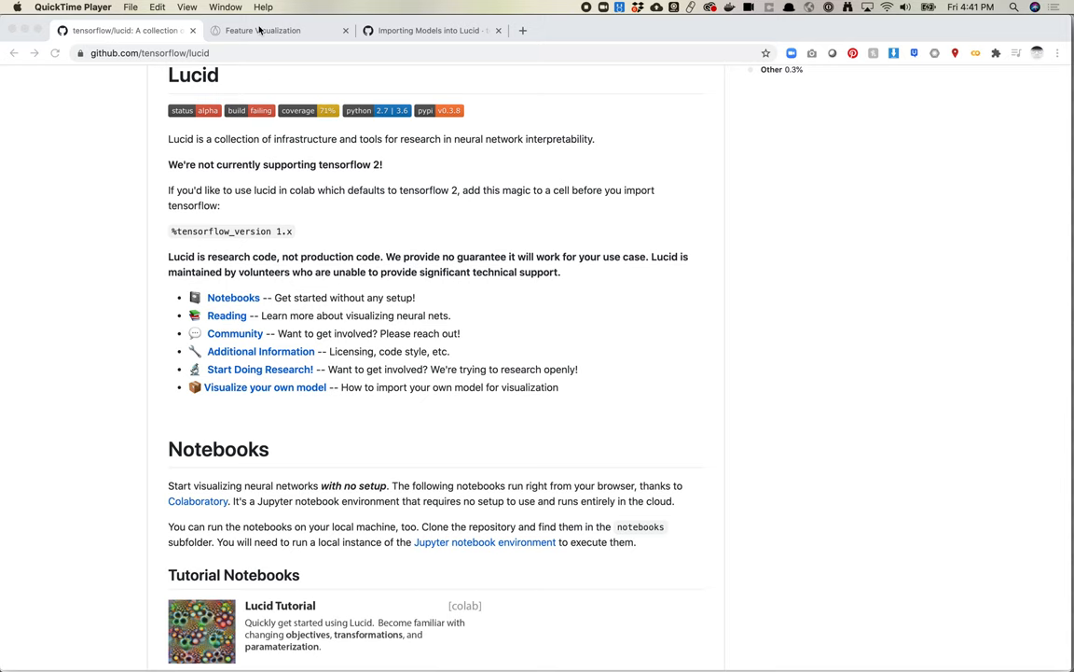
Step: Switch to the Distill Feature Visualization article showing its title and layer images
left_click(270, 30)
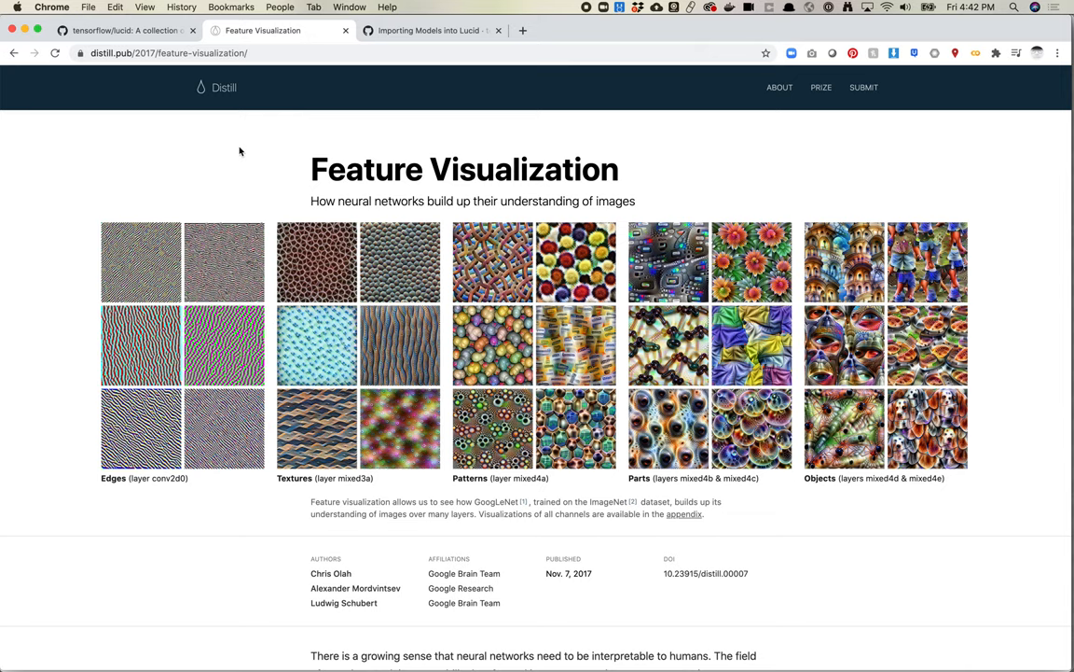
mouse_move(279, 130)
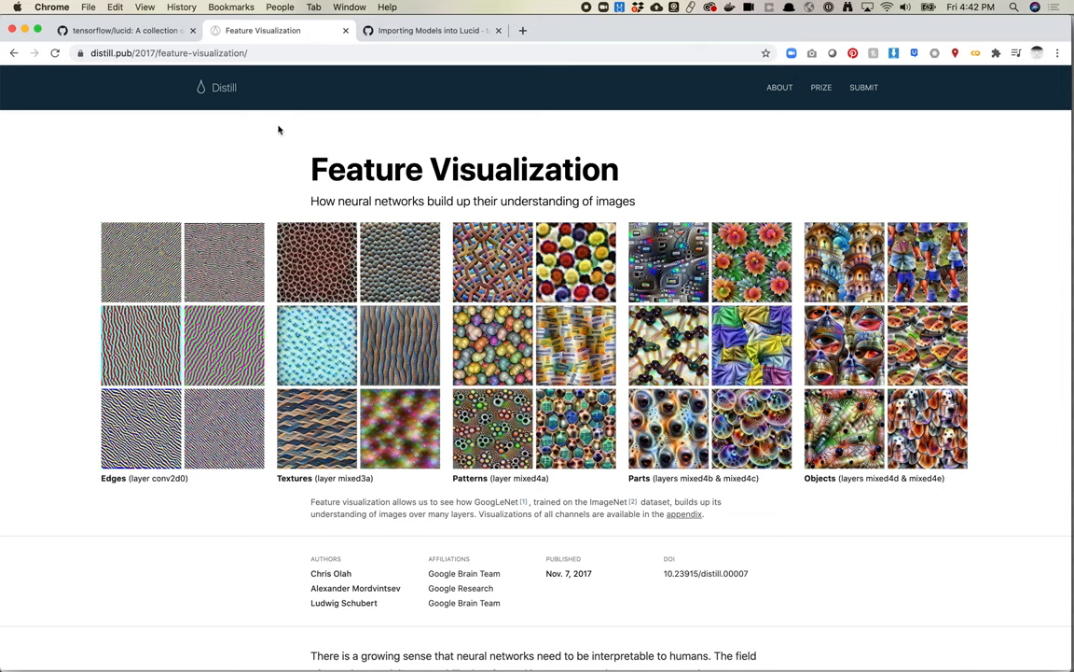
Step: Scroll the article to the 'Feature Visualization by Optimization' heading and its objectives
scroll("down", 3)
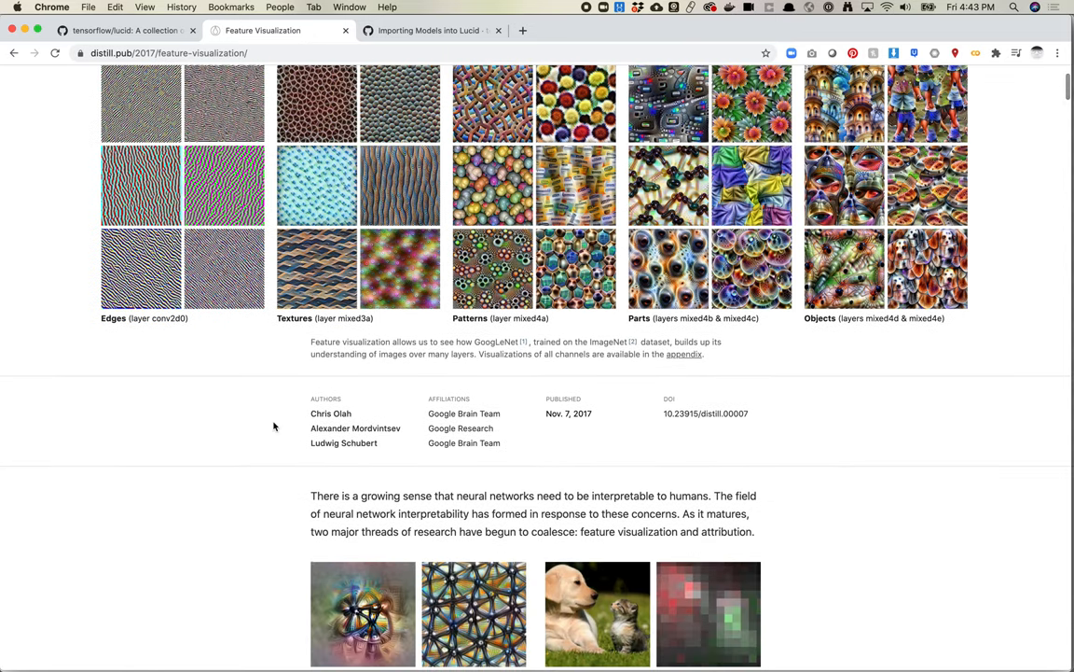
scroll("down", 3)
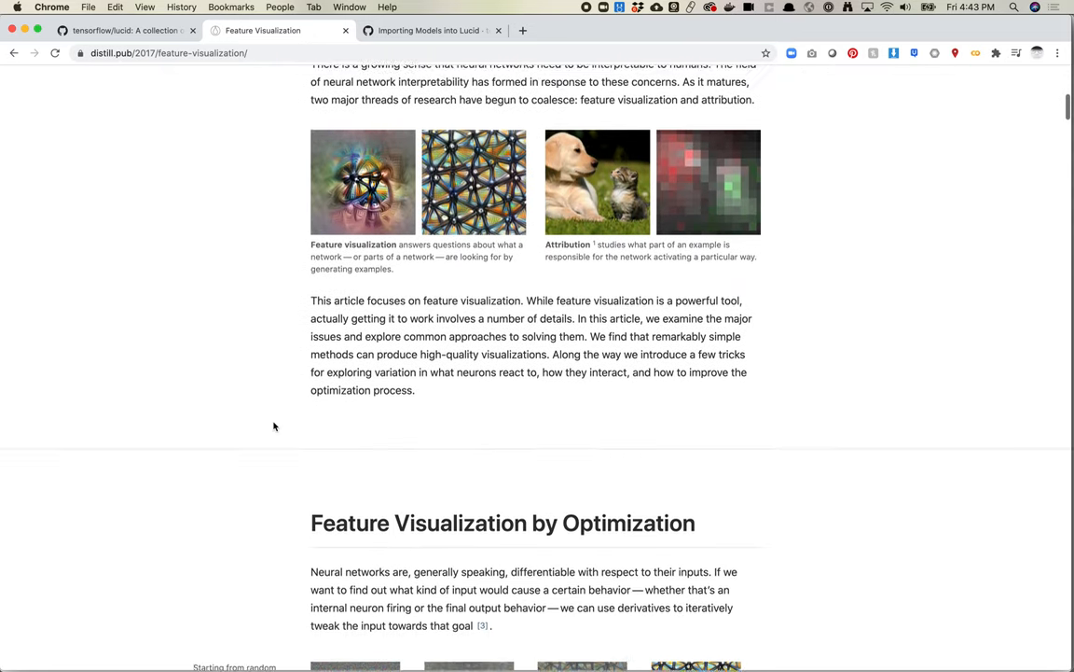
scroll("down", 3)
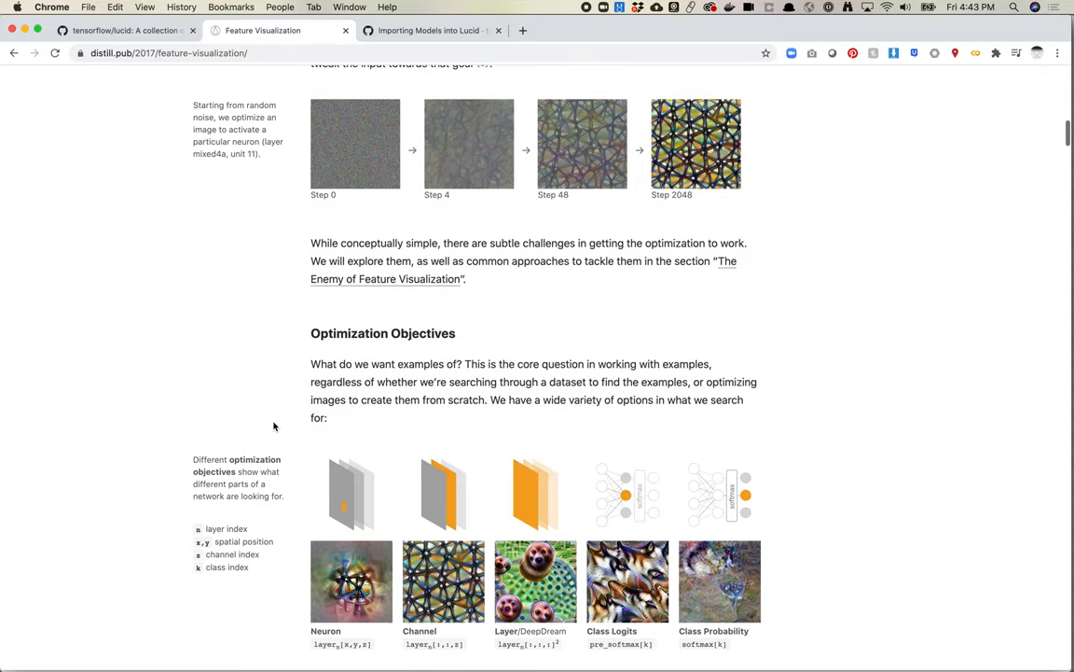
scroll("up", 3)
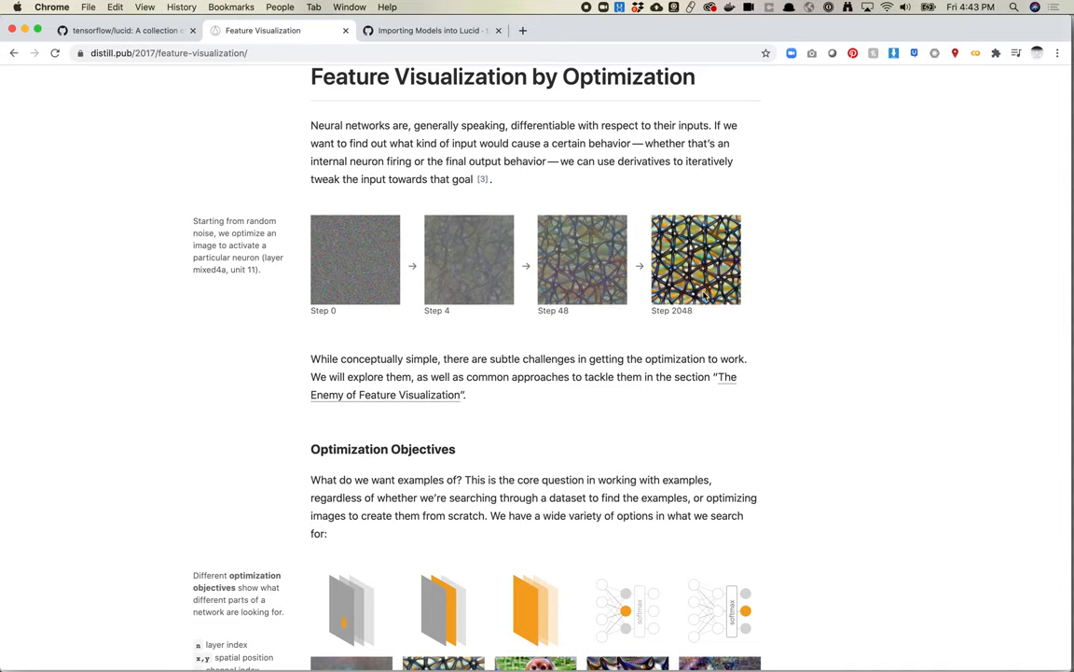
mouse_move(374, 258)
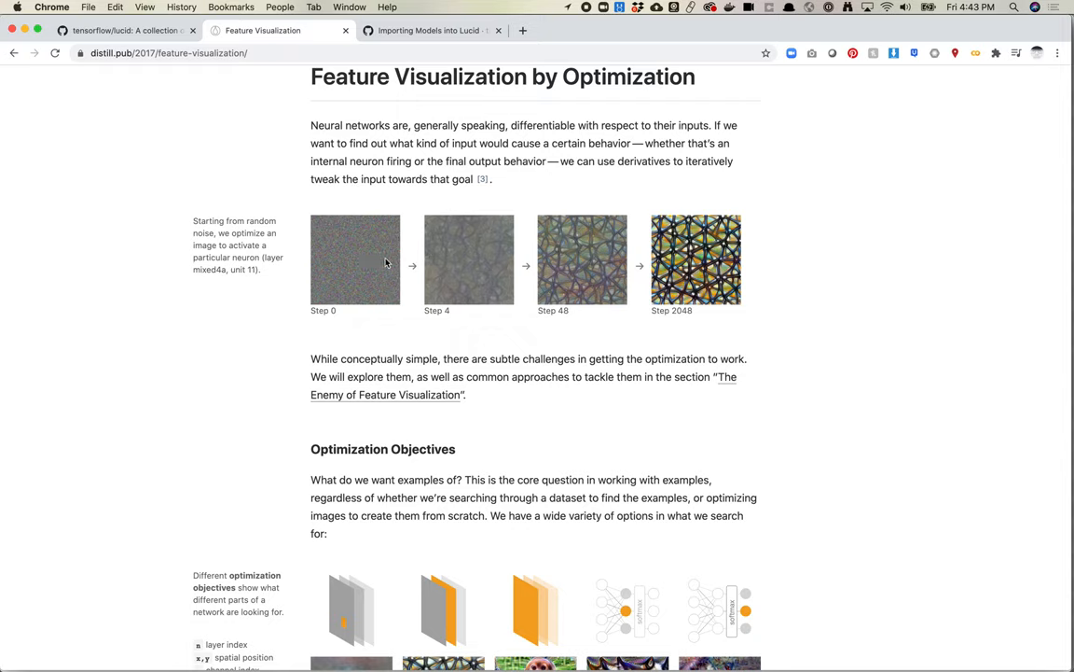
mouse_move(458, 276)
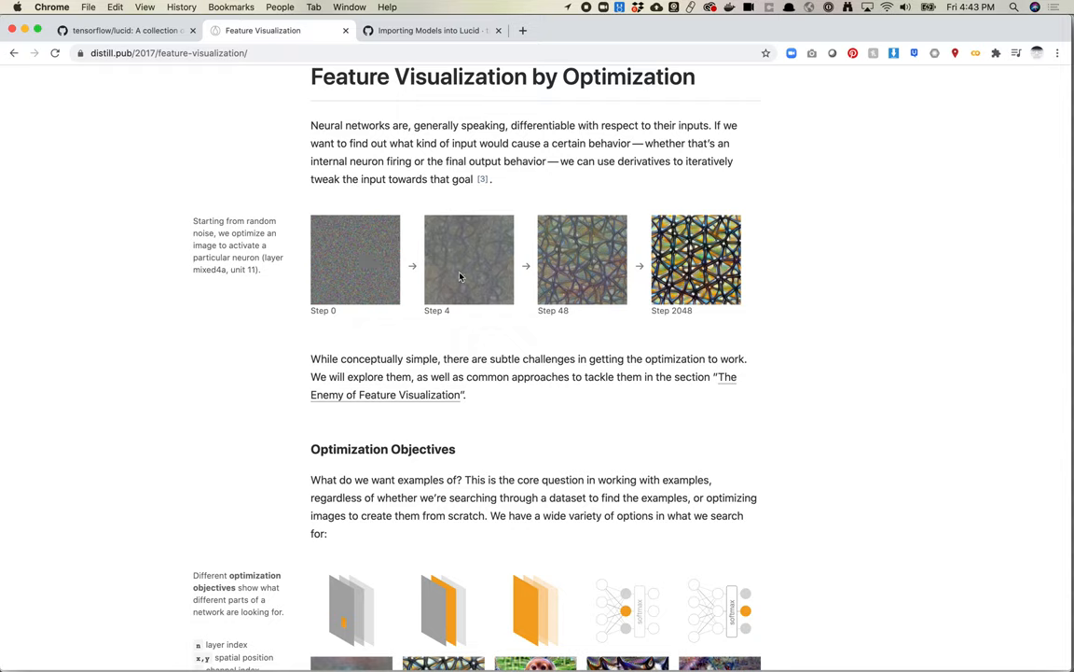
mouse_move(696, 228)
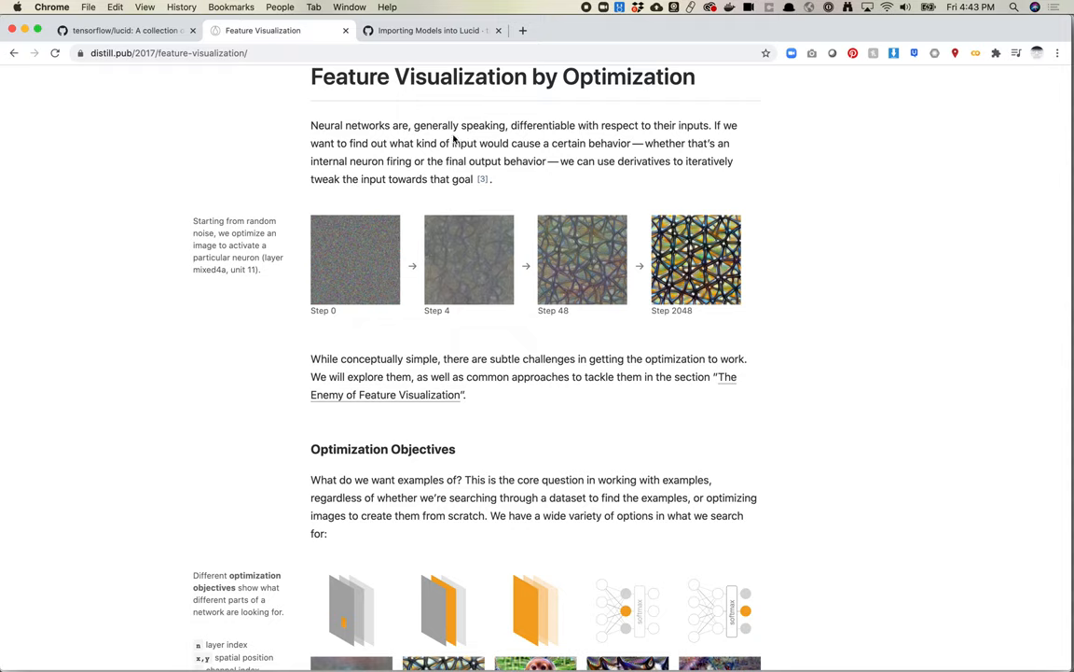
mouse_move(425, 105)
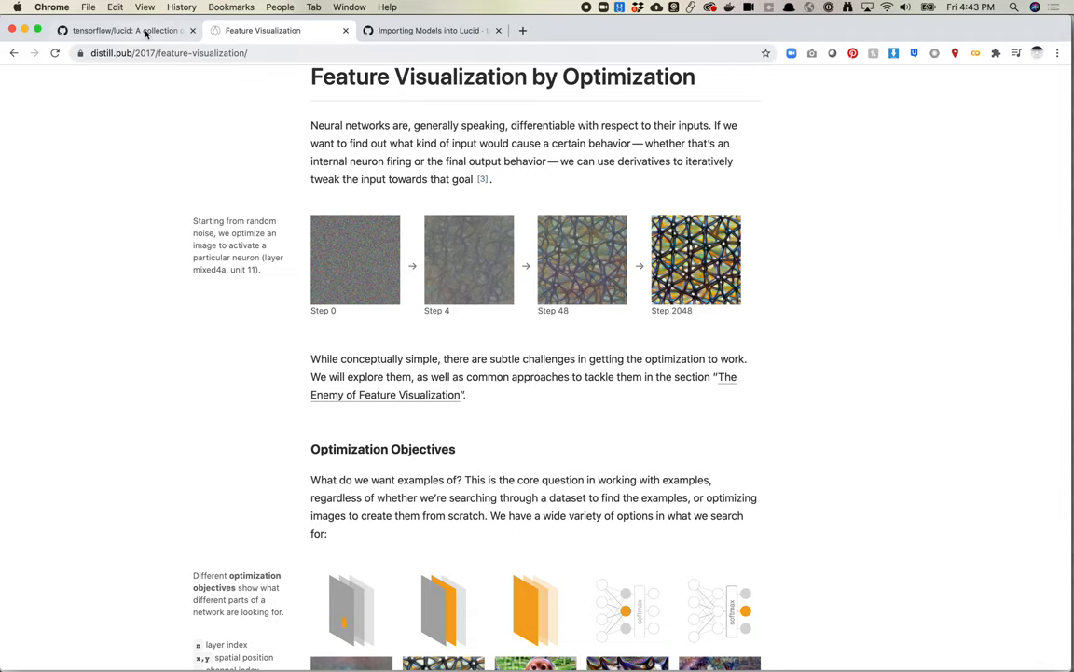
Step: Switch back to the tensorflow/lucid README with its starter links and tutorial notebooks
left_click(127, 30)
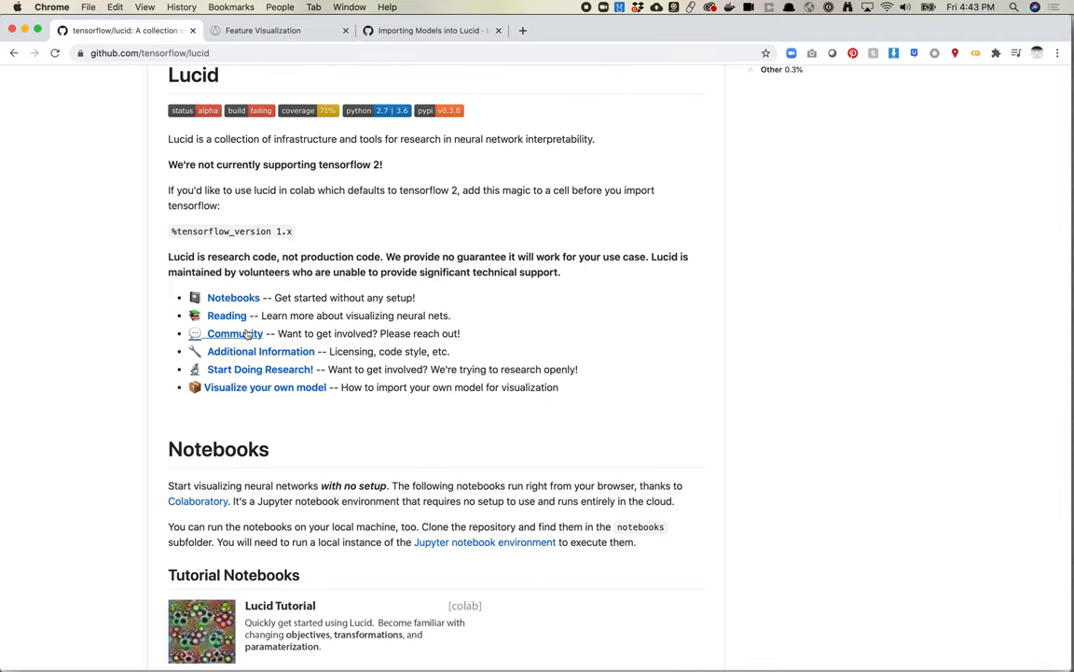
mouse_move(235, 332)
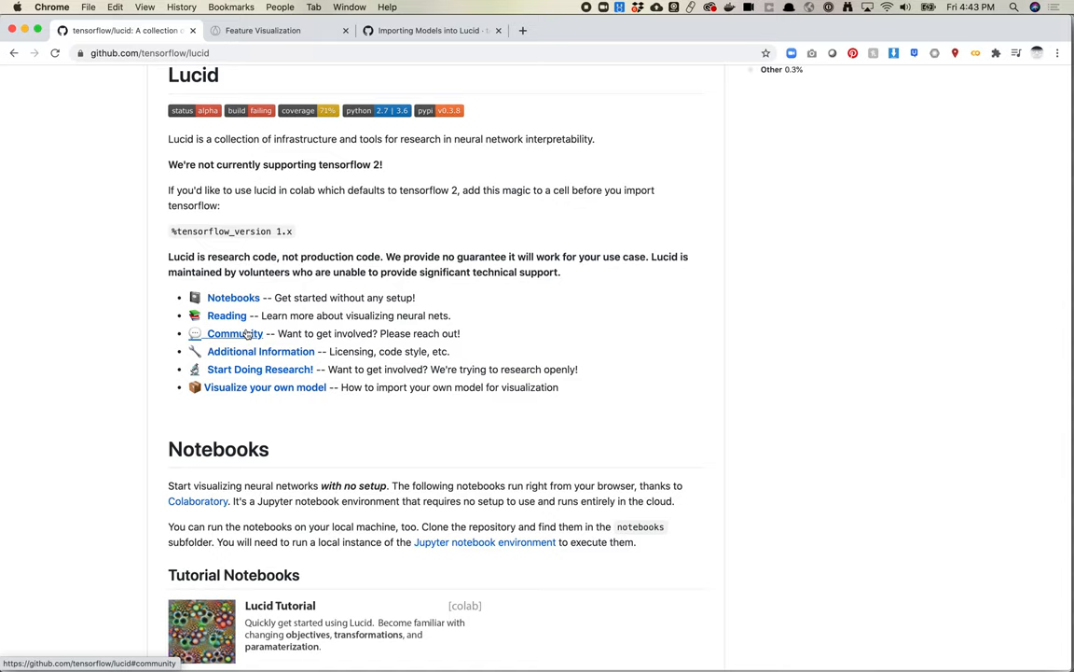
mouse_move(259, 369)
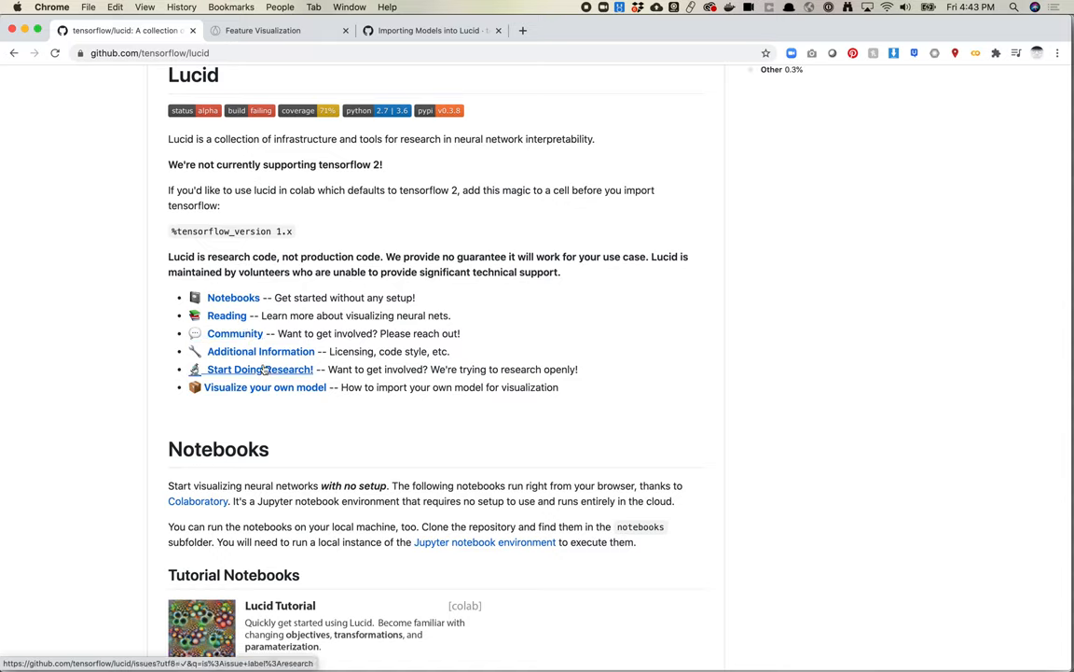
mouse_move(261, 351)
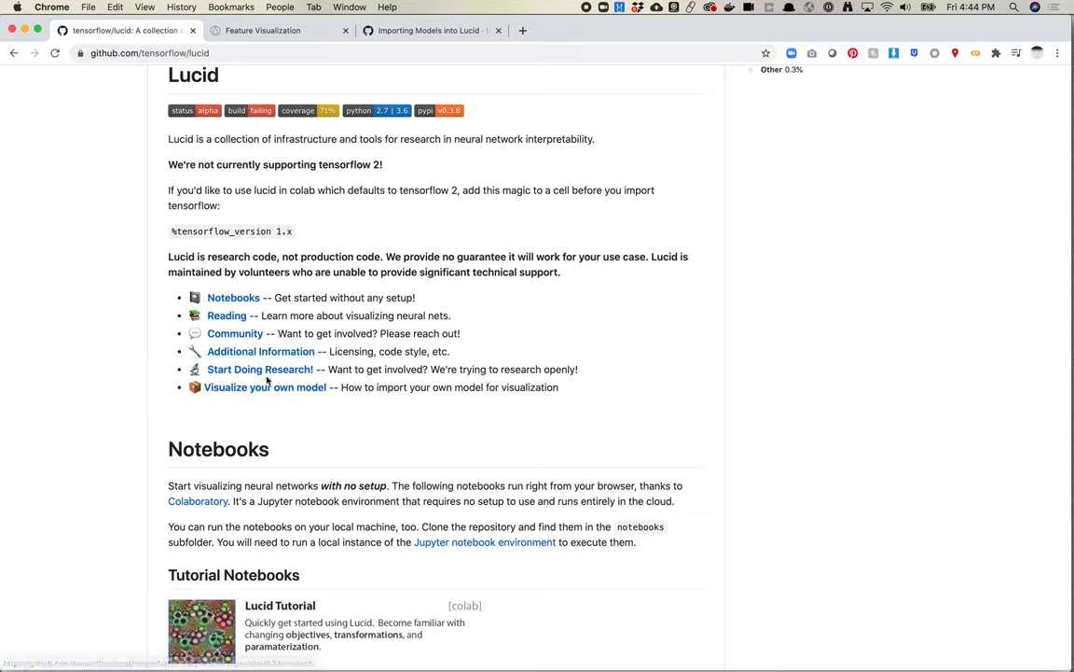
mouse_move(265, 386)
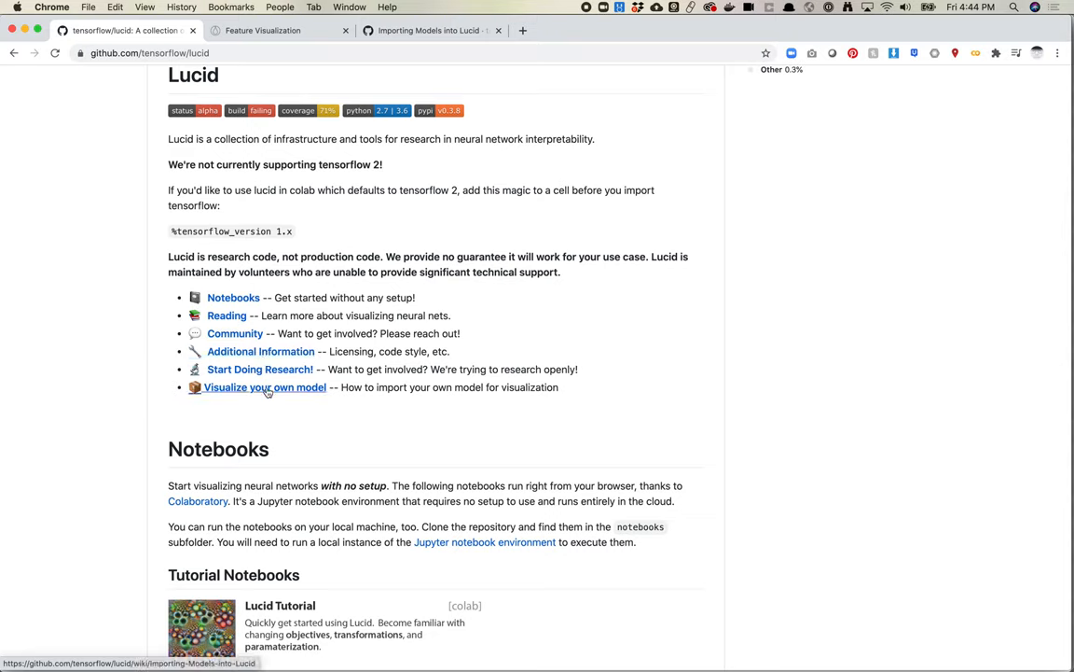
left_click(265, 386)
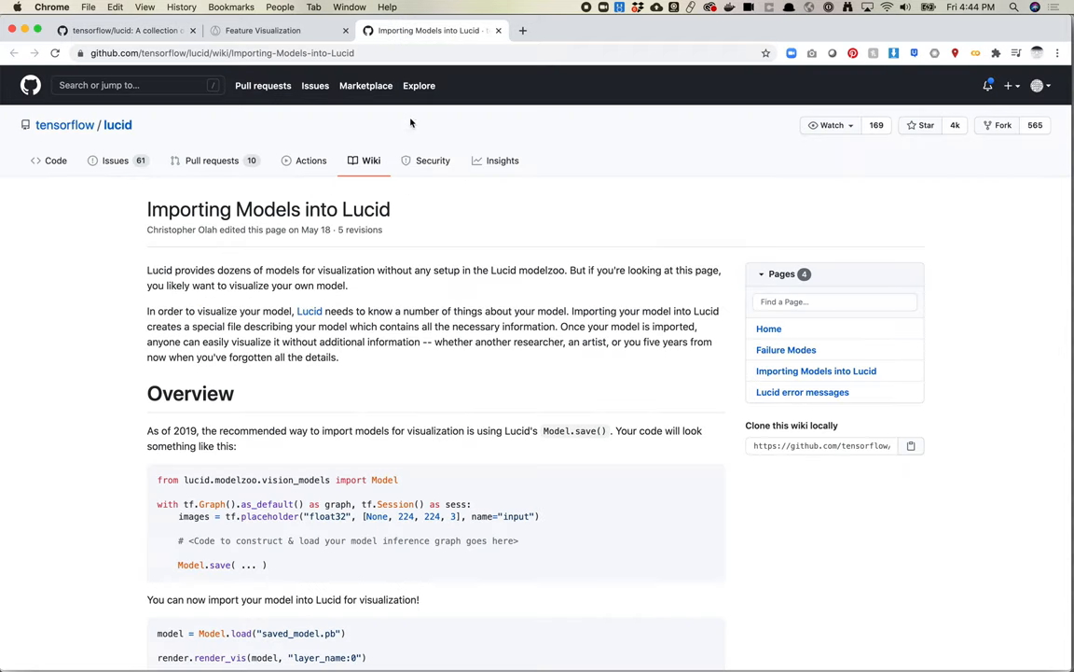
mouse_move(440, 185)
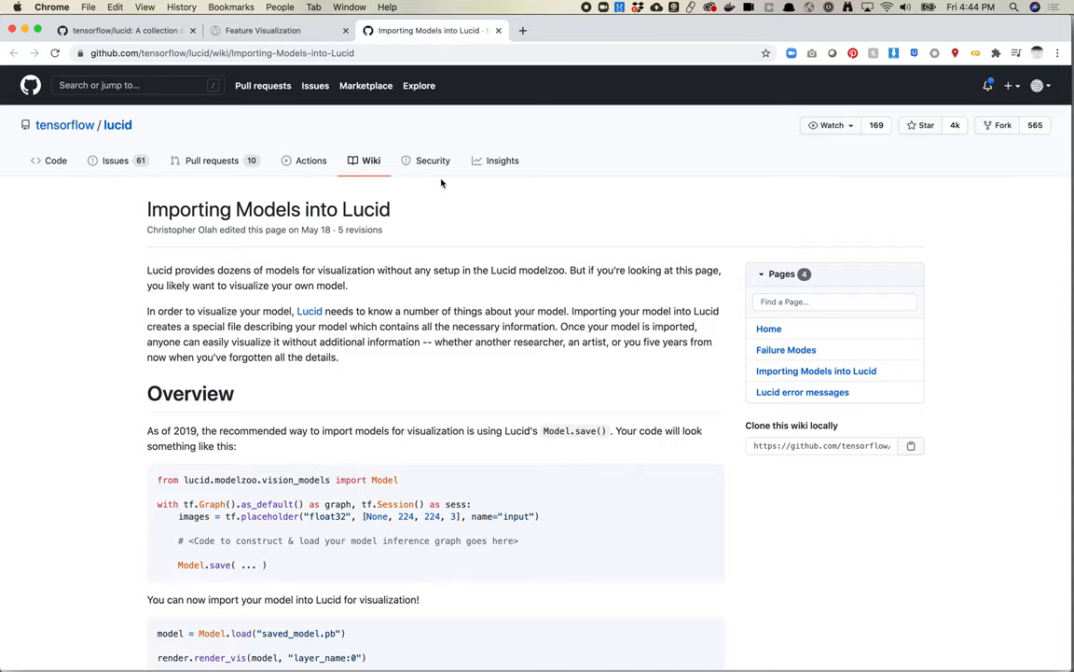
scroll("down", 3)
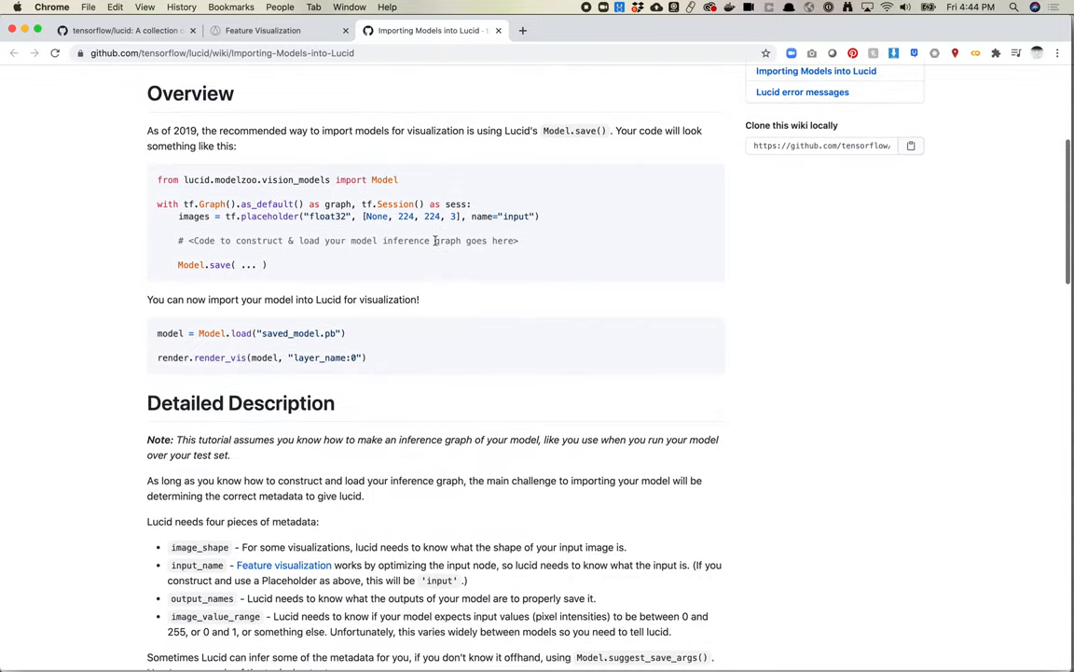
scroll("down", 3)
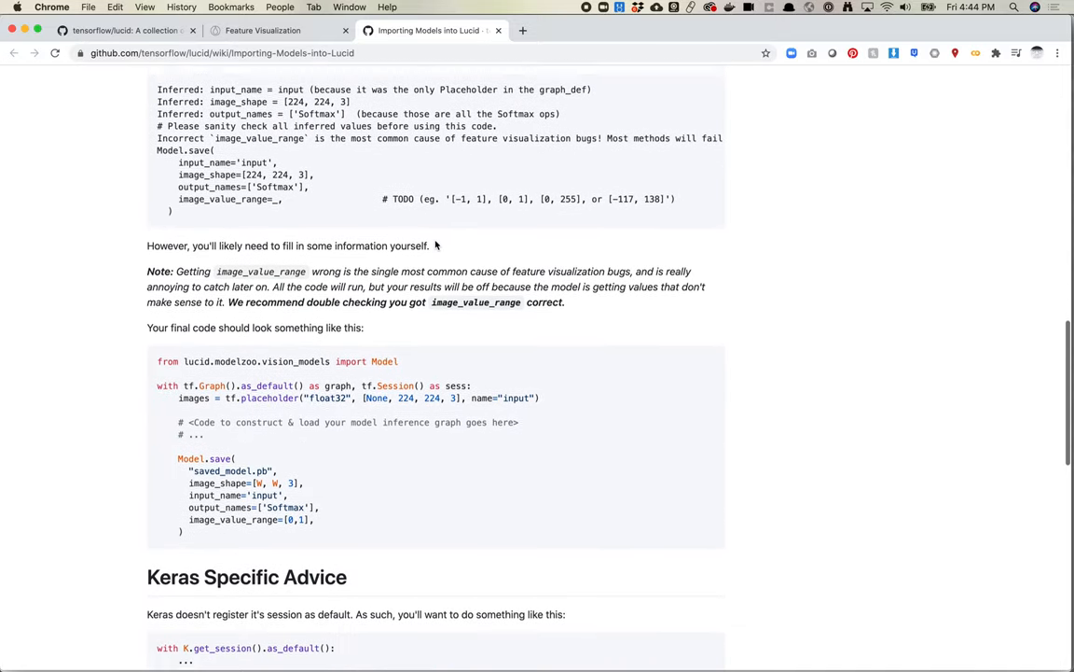
scroll("down", 3)
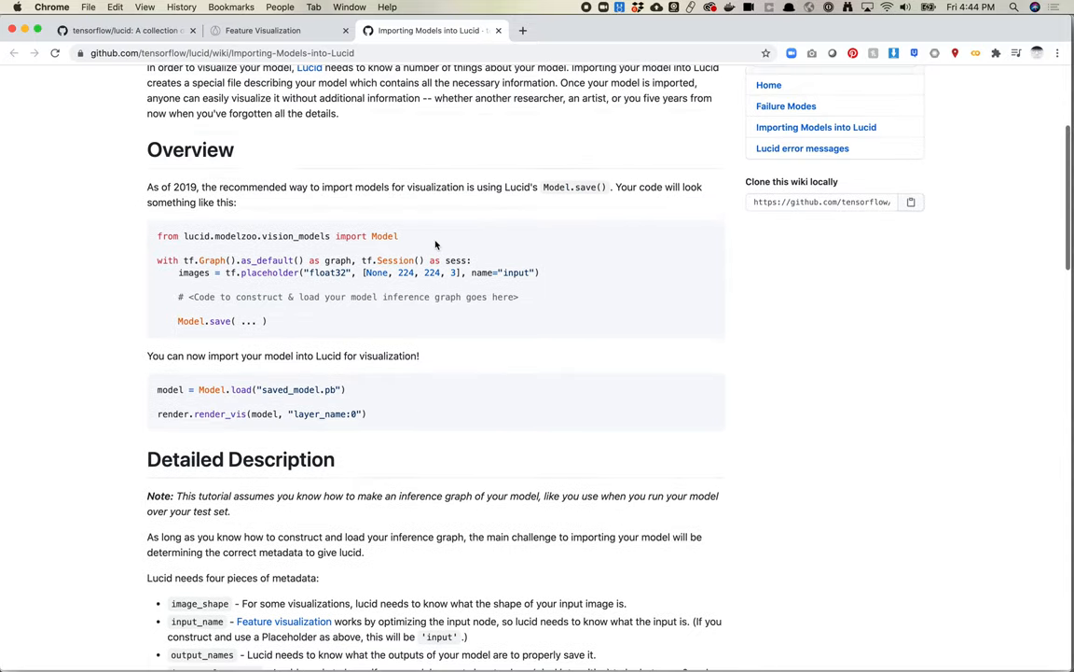
scroll("up", 3)
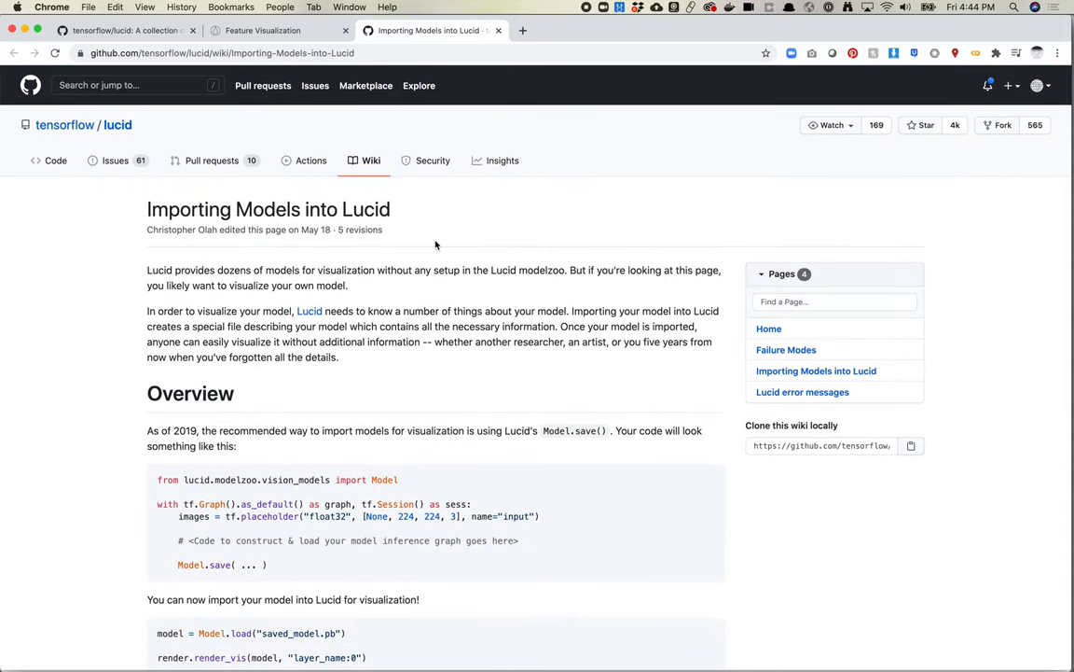
mouse_move(248, 110)
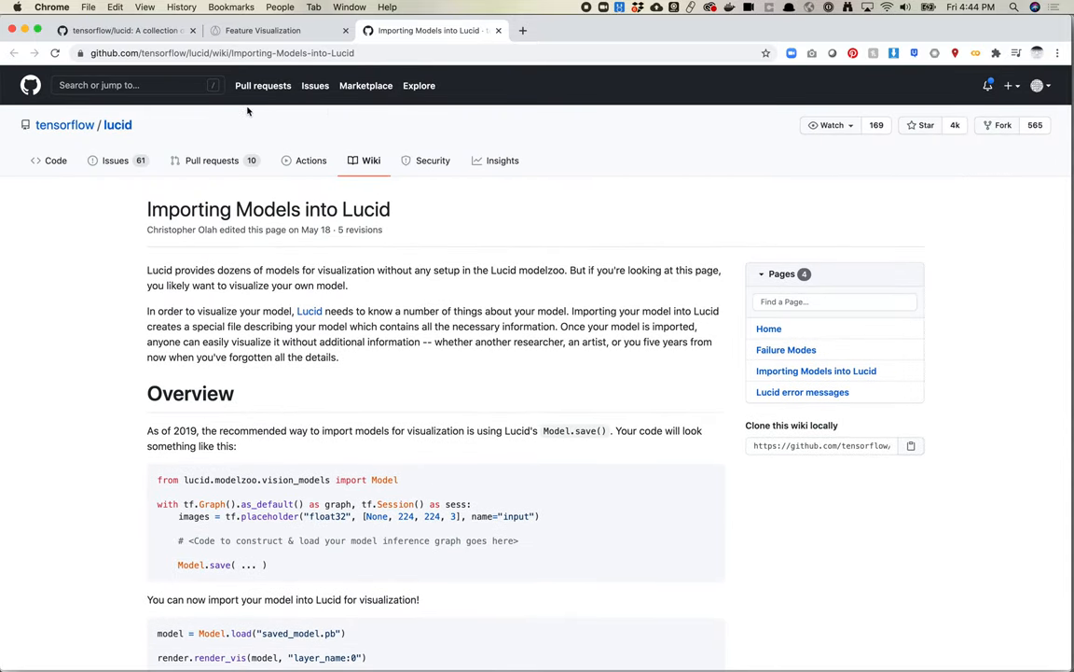
Step: Return to the Lucid README, clear the %tensorflow_version highlight and view its header images
left_click(121, 30)
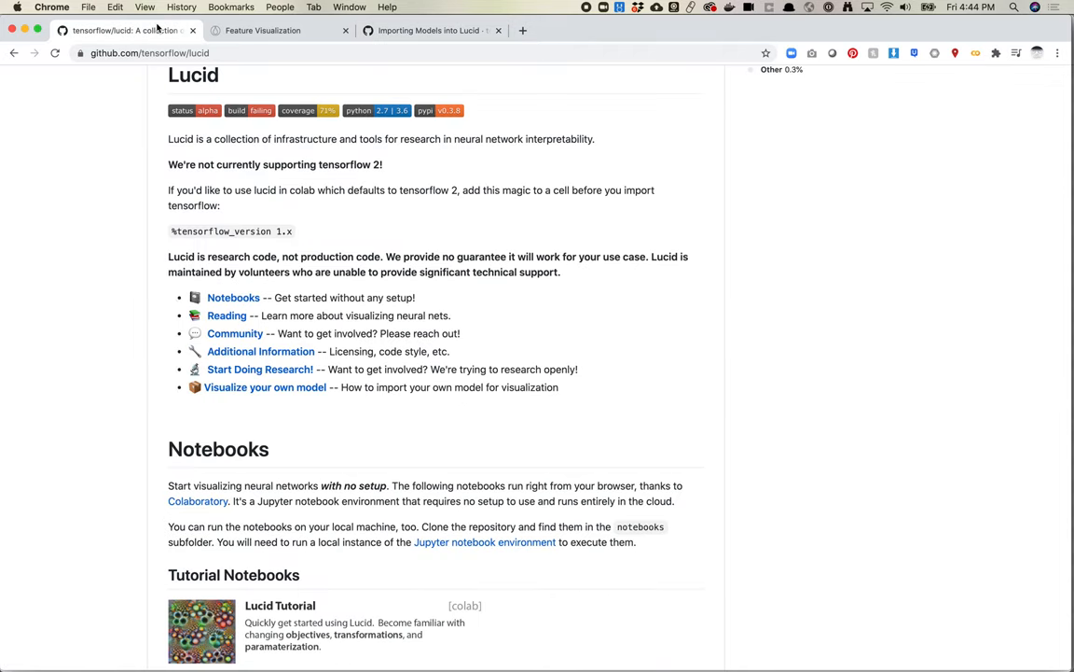
mouse_move(233, 296)
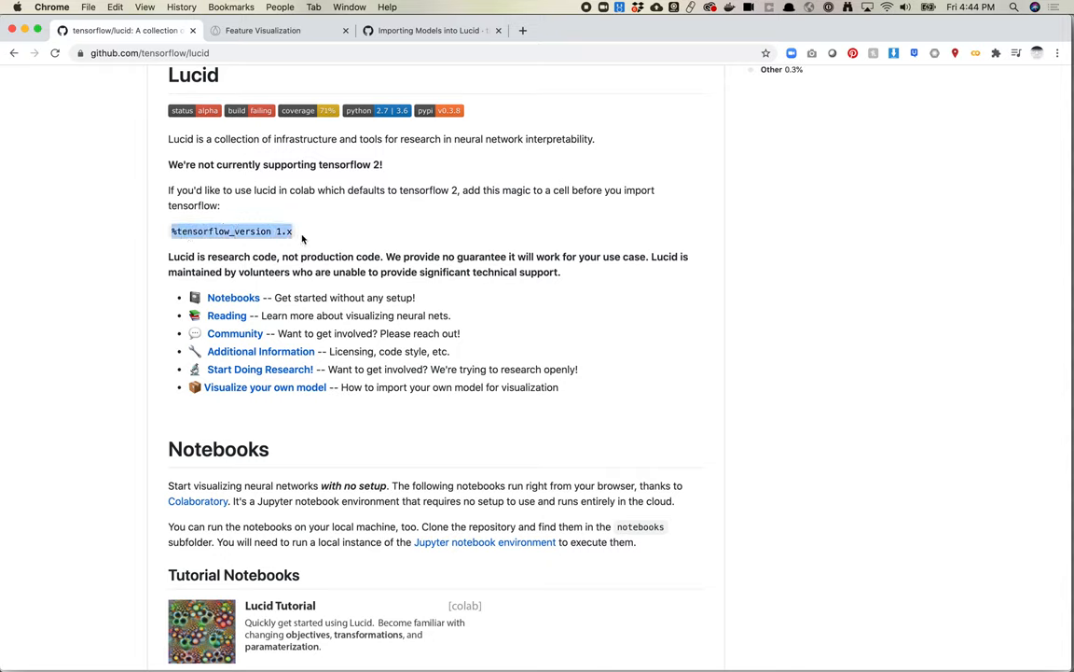
left_click(232, 232)
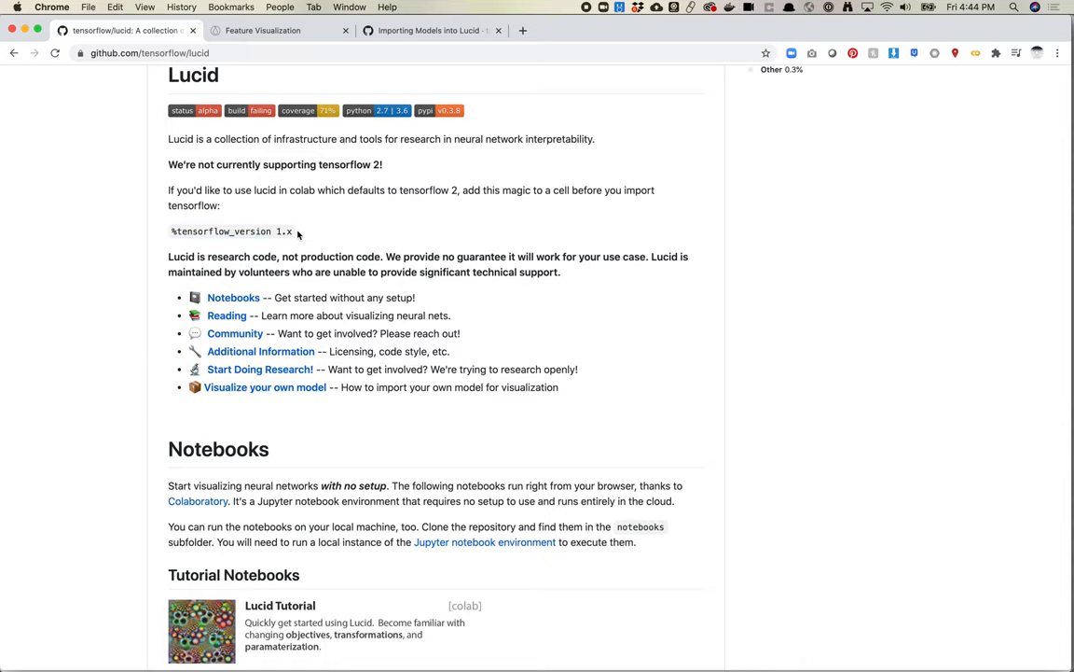
scroll("down", 3)
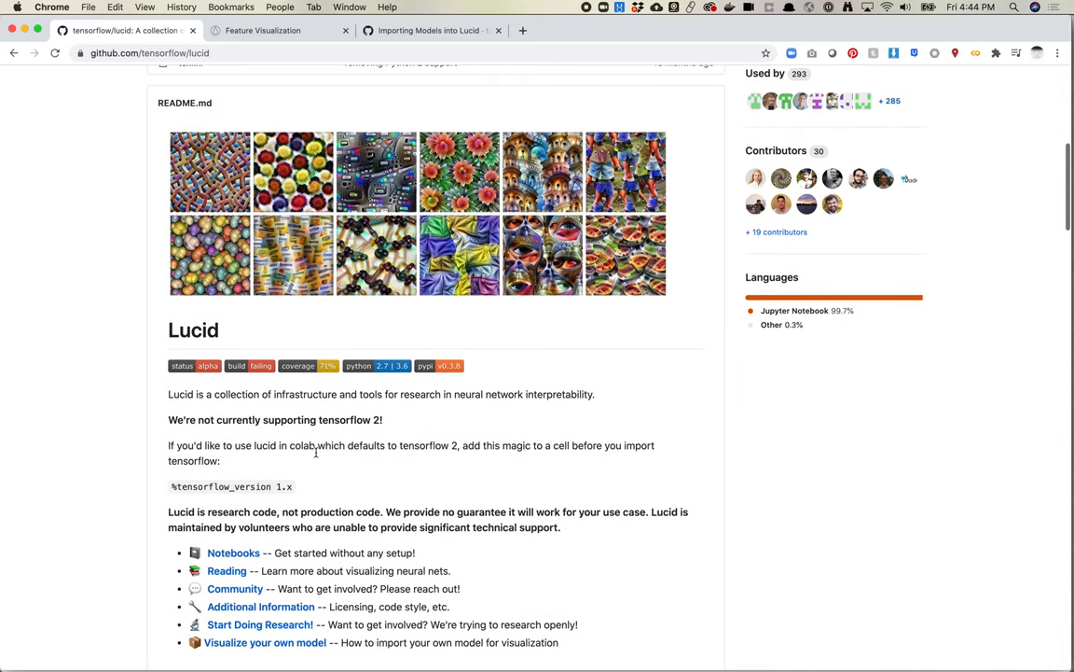
scroll("down", 3)
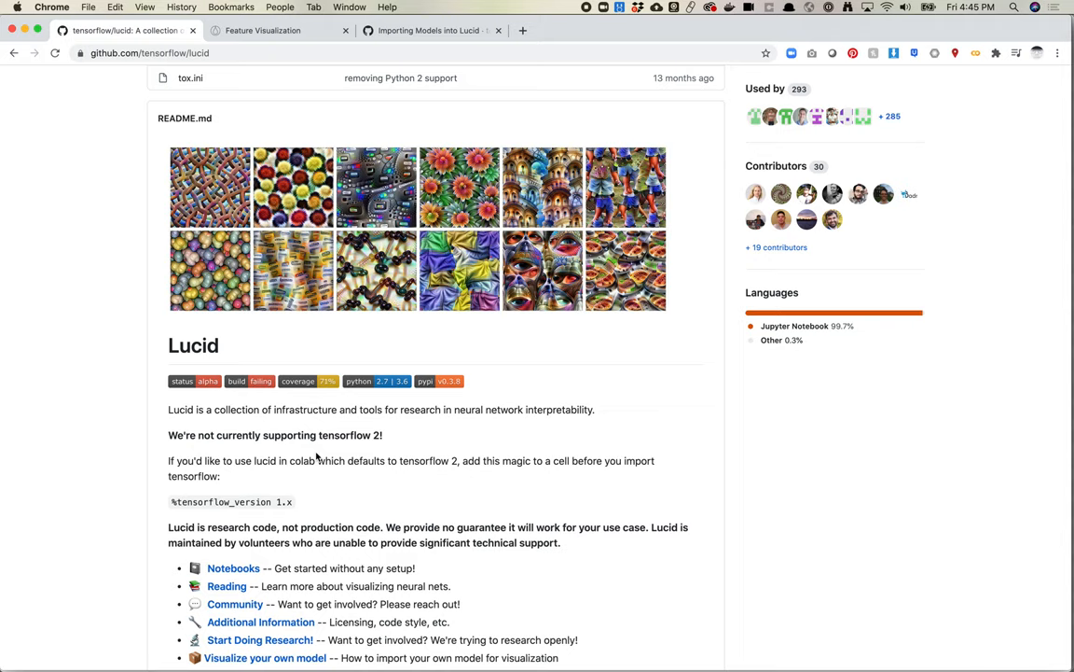
mouse_move(341, 453)
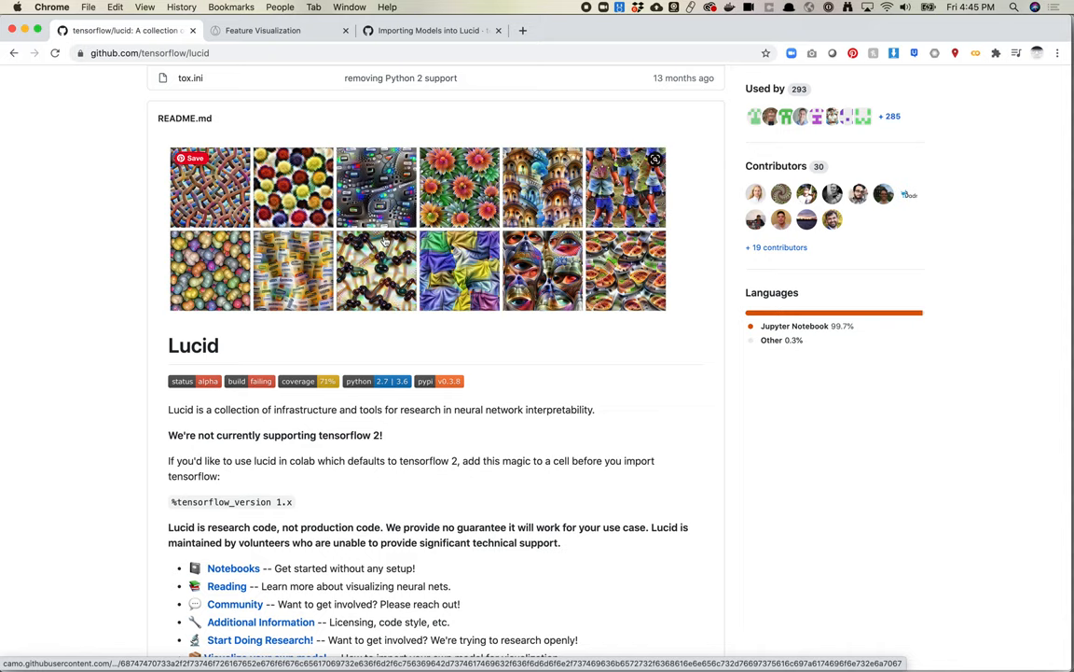
mouse_move(284, 280)
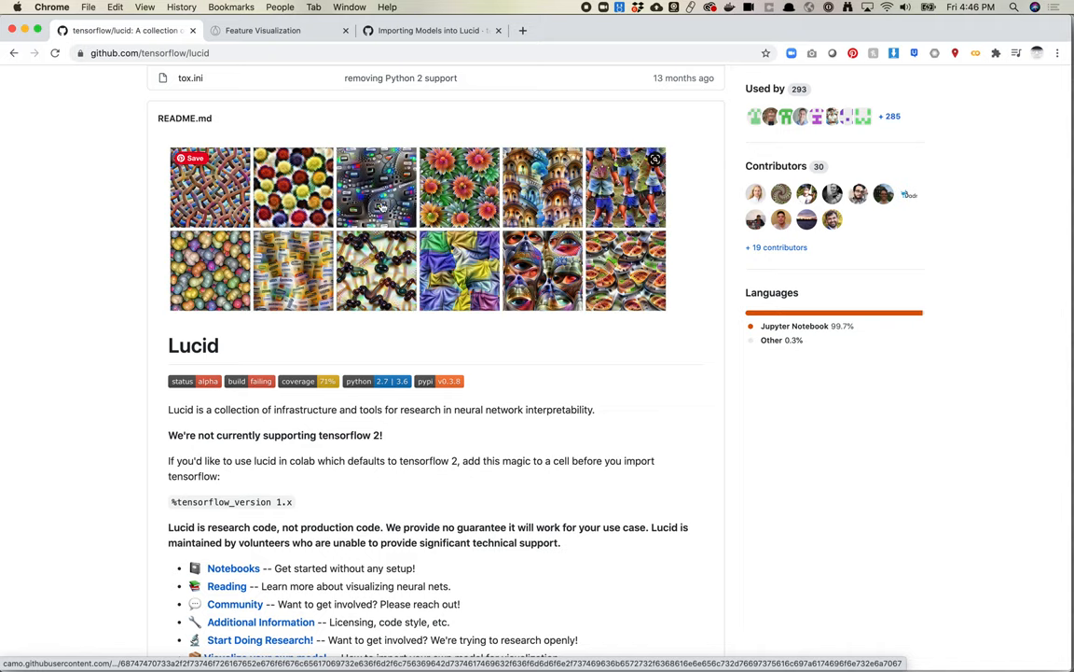
mouse_move(396, 208)
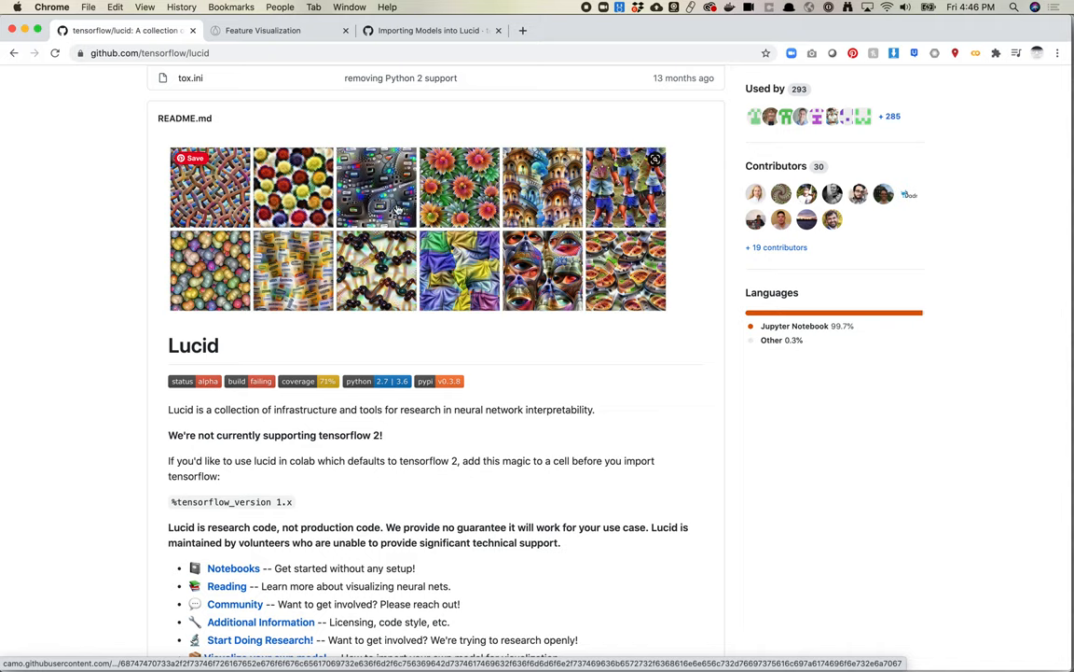
mouse_move(433, 177)
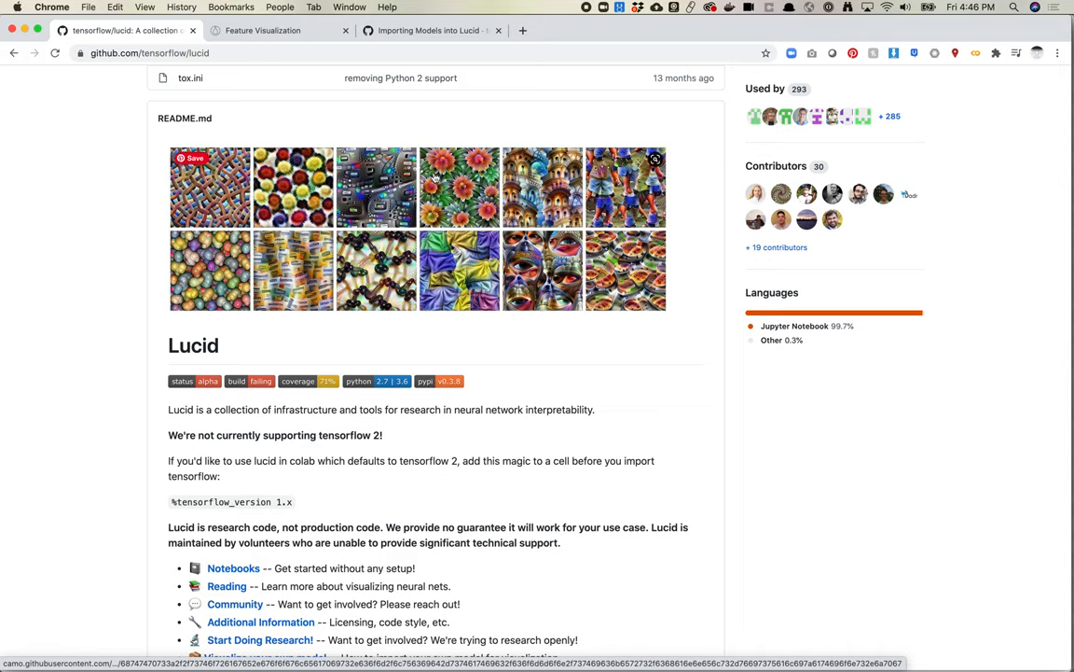
mouse_move(276, 285)
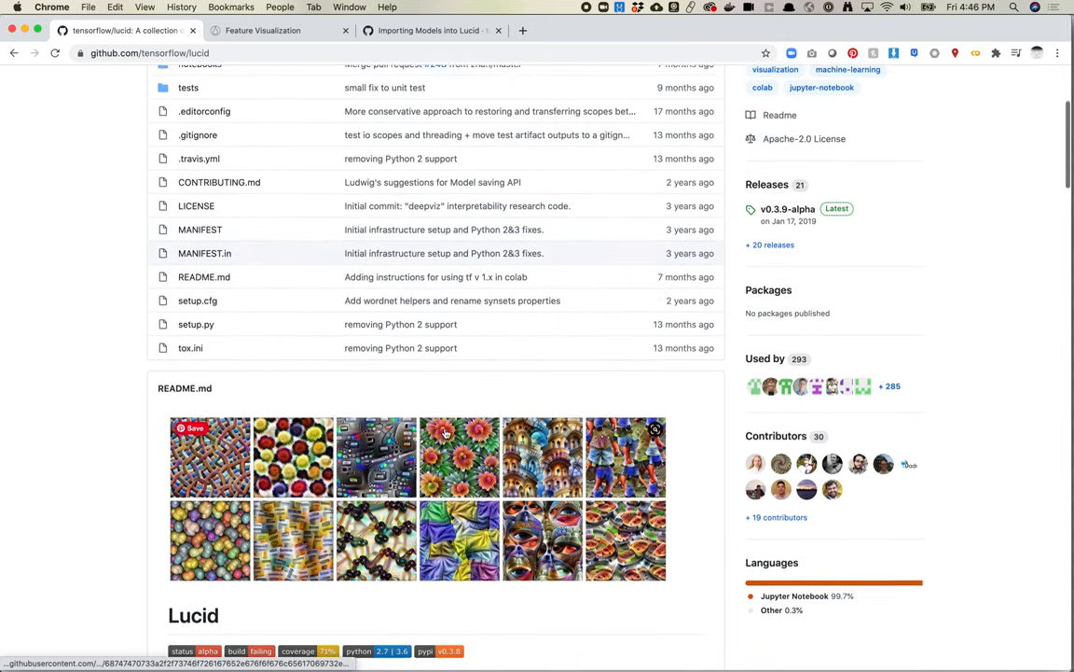
scroll("down", 3)
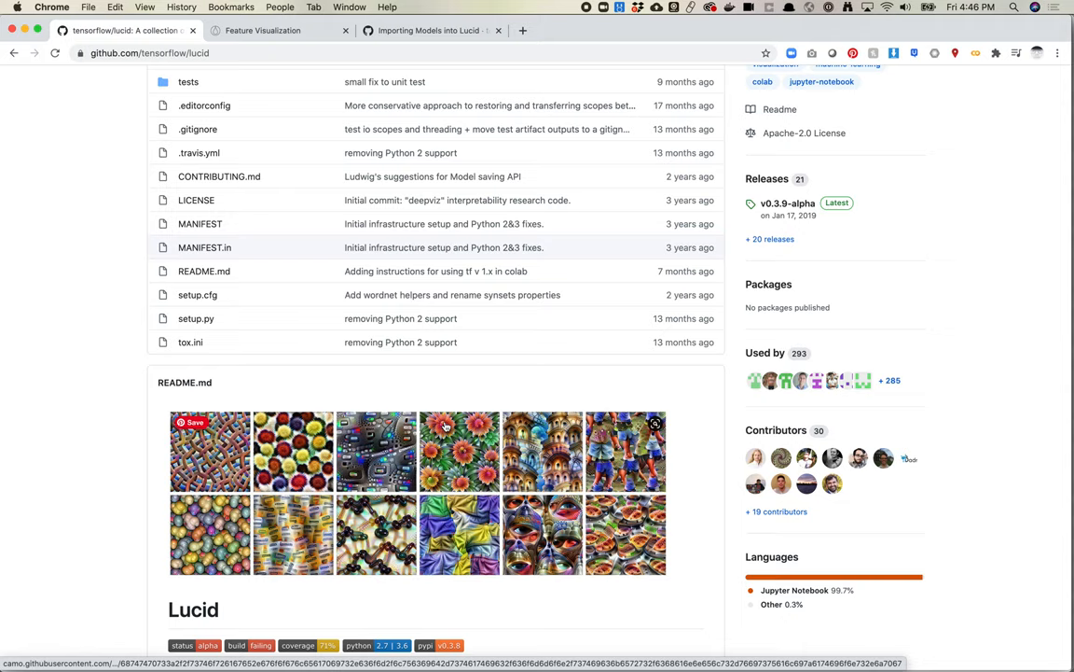
mouse_move(524, 511)
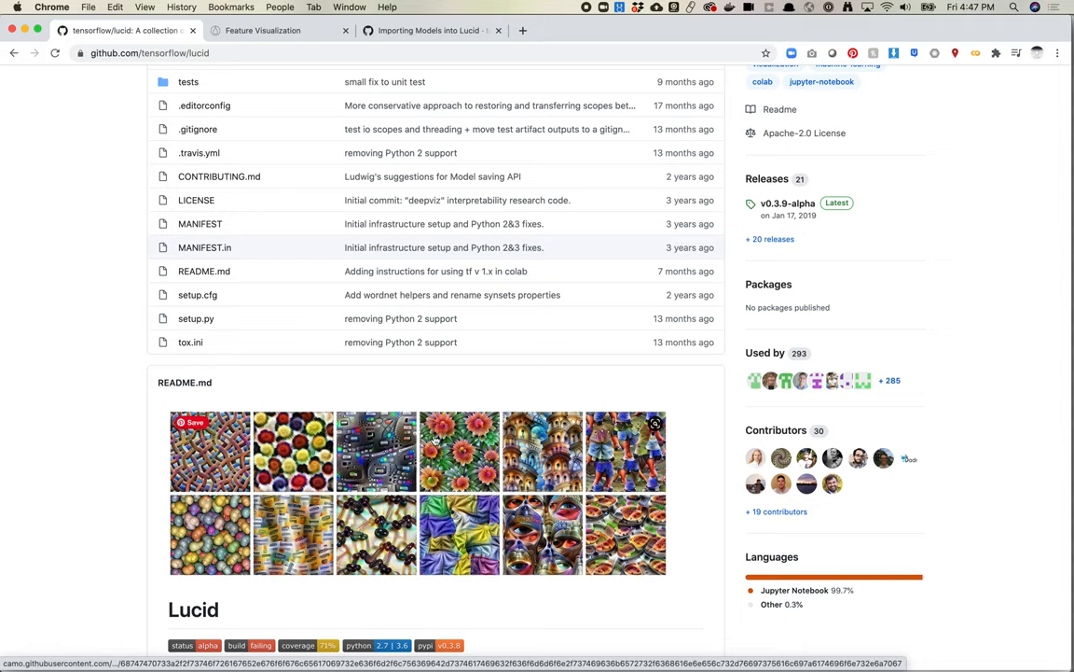
mouse_move(448, 474)
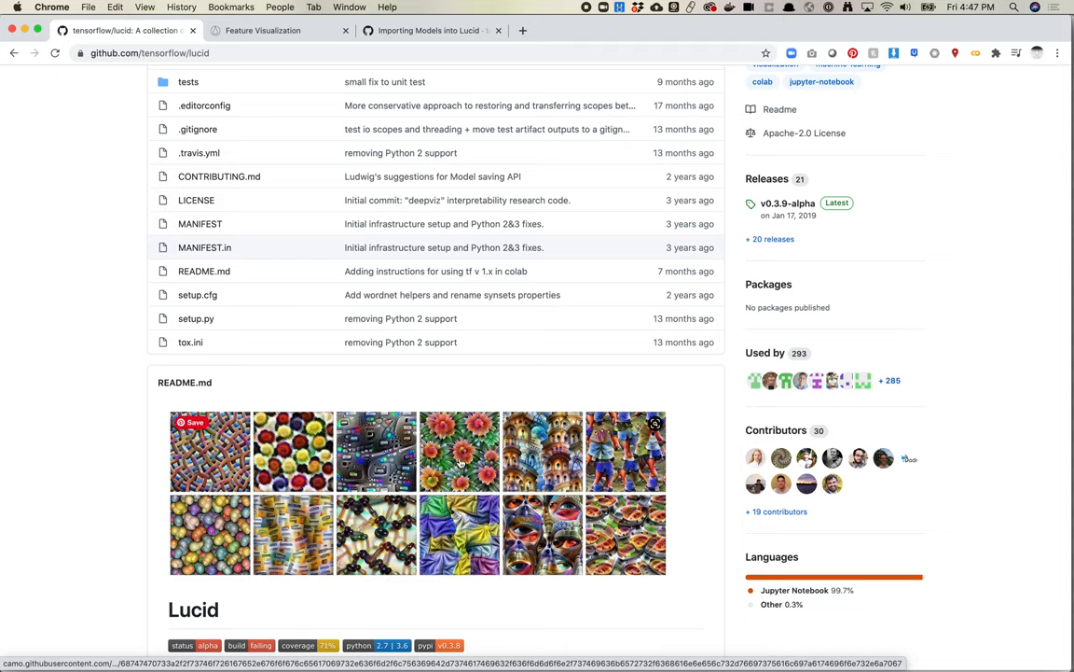
mouse_move(358, 522)
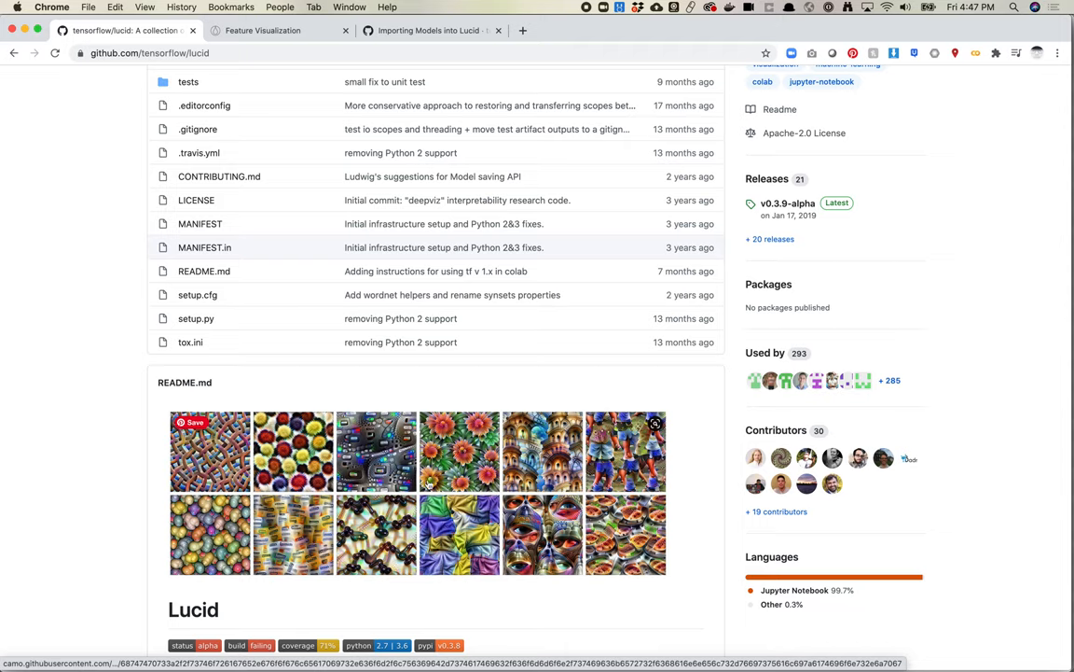
scroll("down", 3)
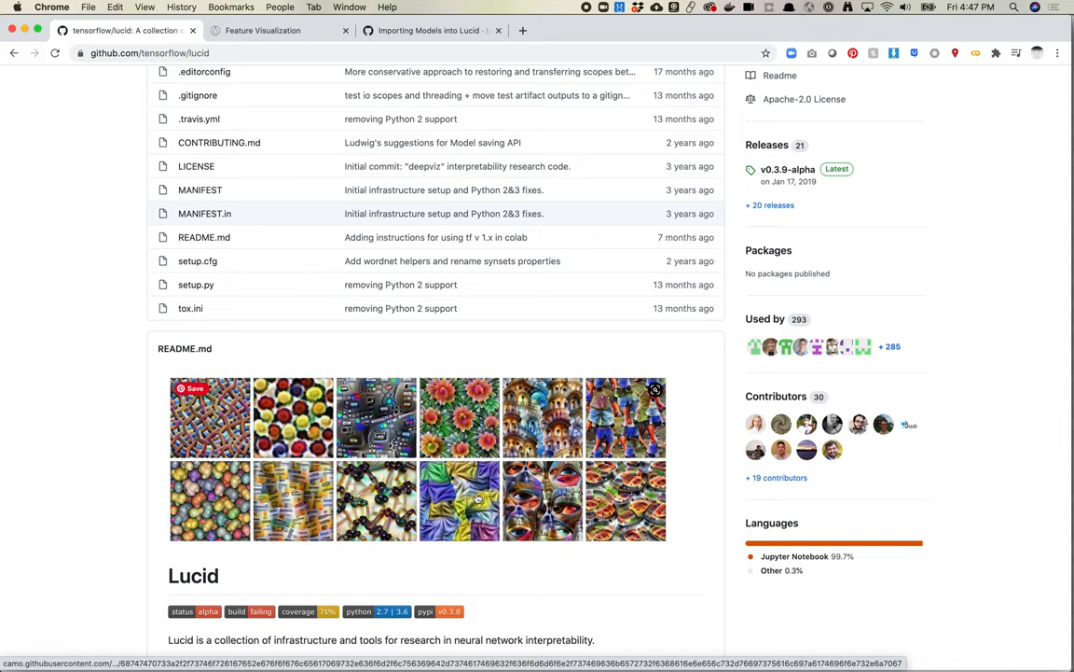
mouse_move(451, 532)
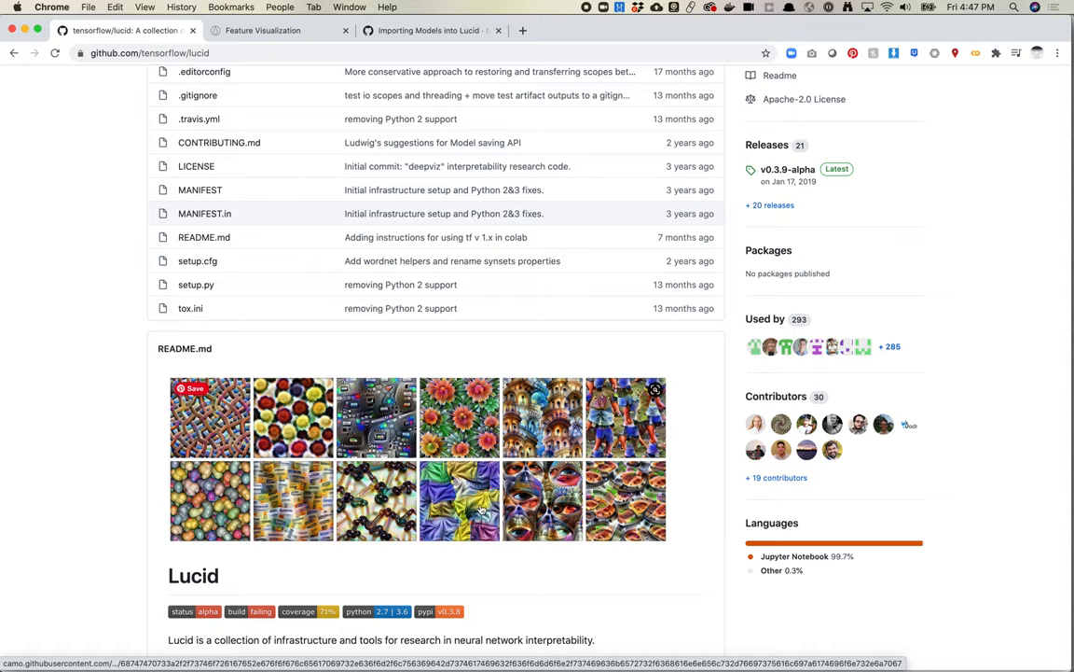
mouse_move(481, 500)
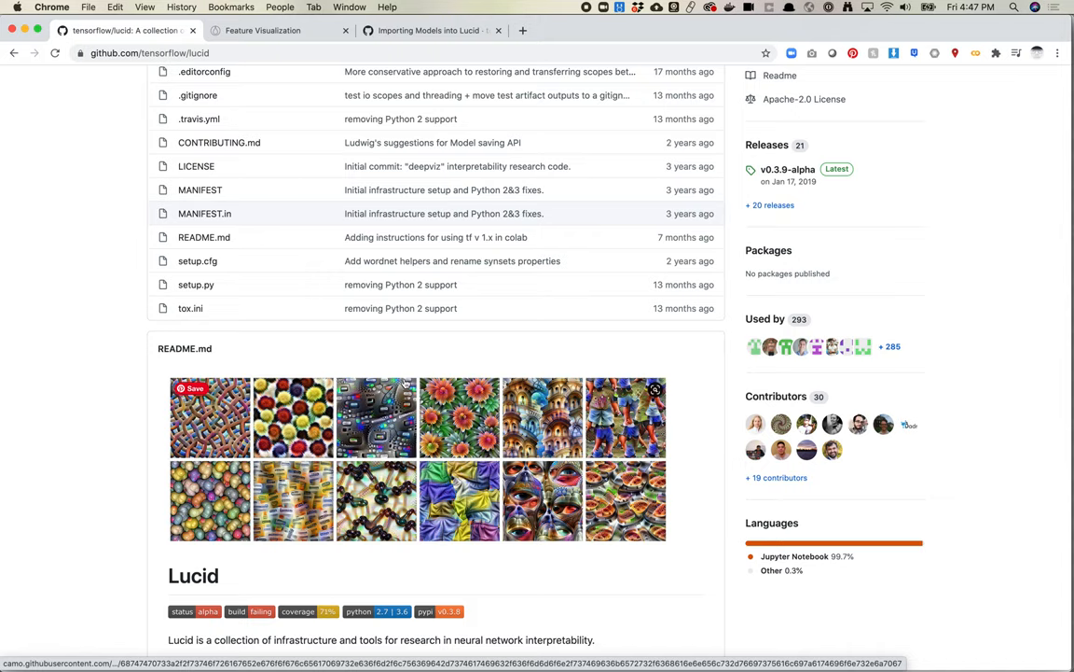
mouse_move(492, 463)
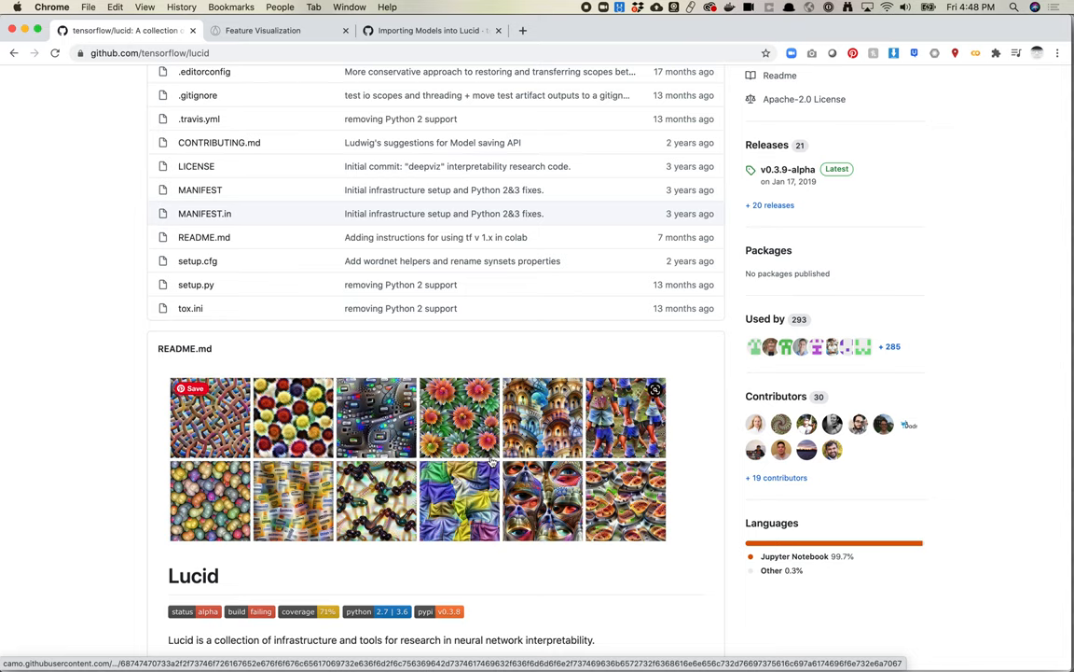
scroll("down", 3)
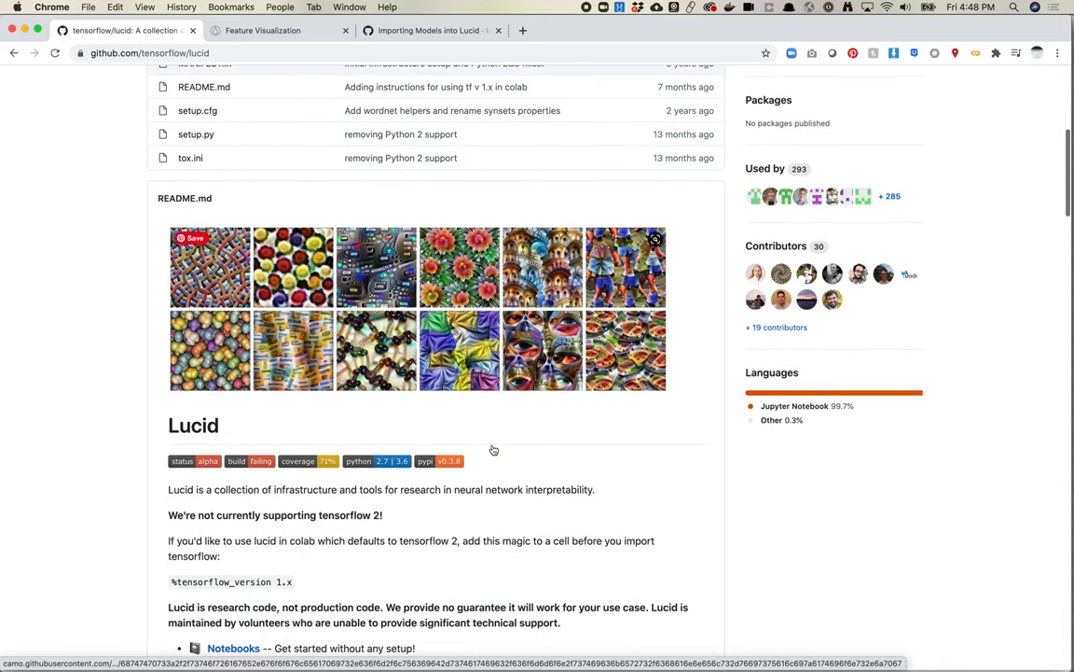
scroll("down", 3)
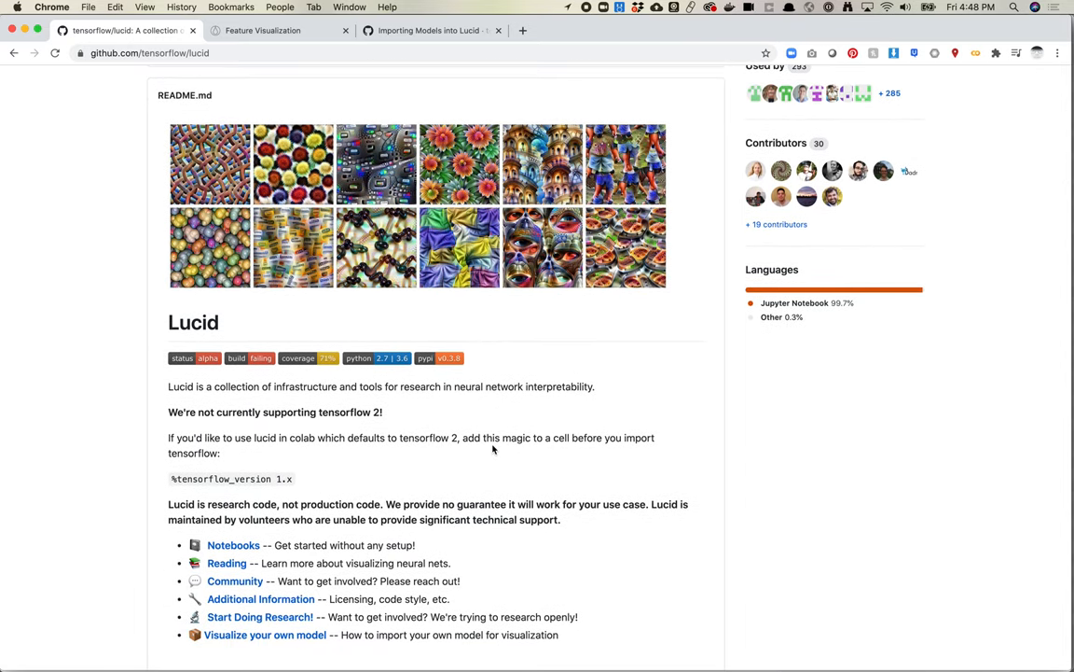